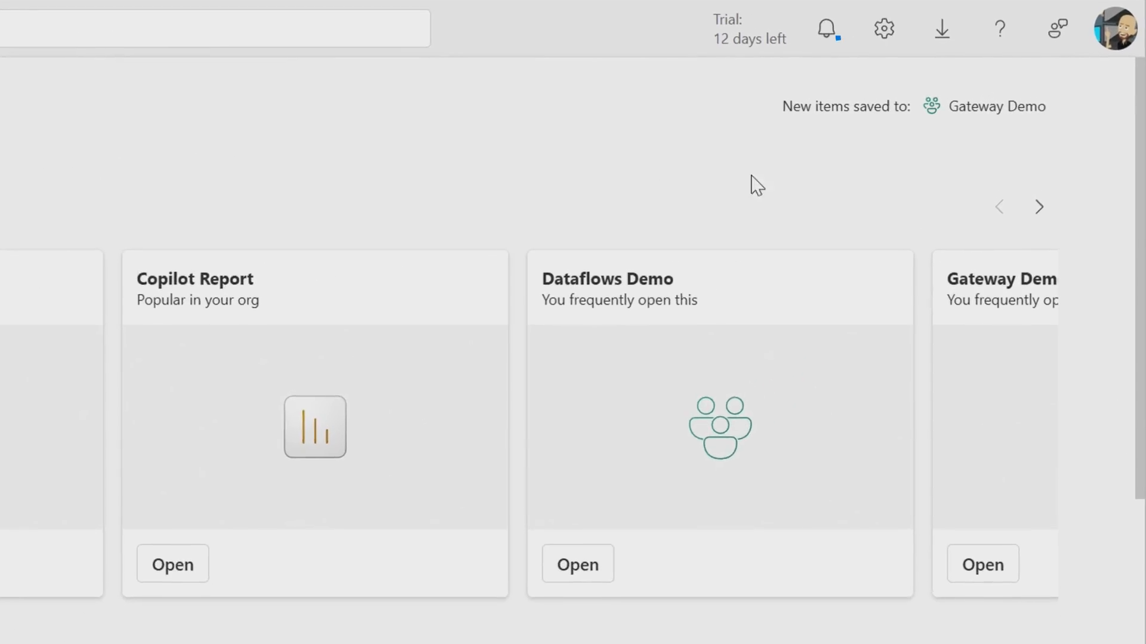
- Bring up the Fabric settings pane from the top bar
left_click(882, 29)
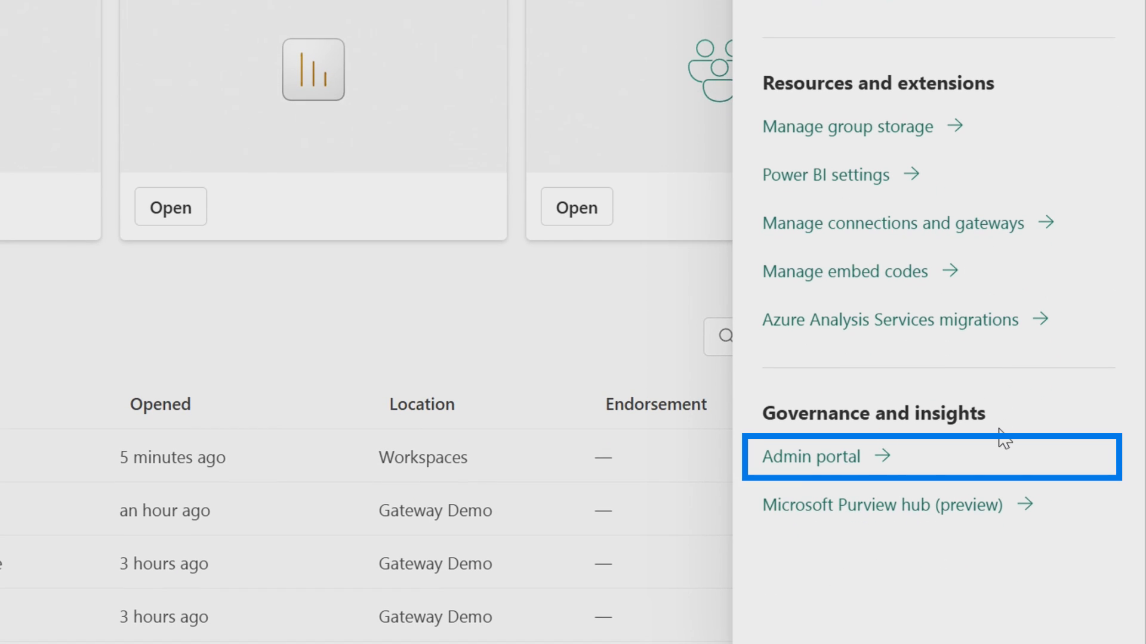
mouse_move(809, 457)
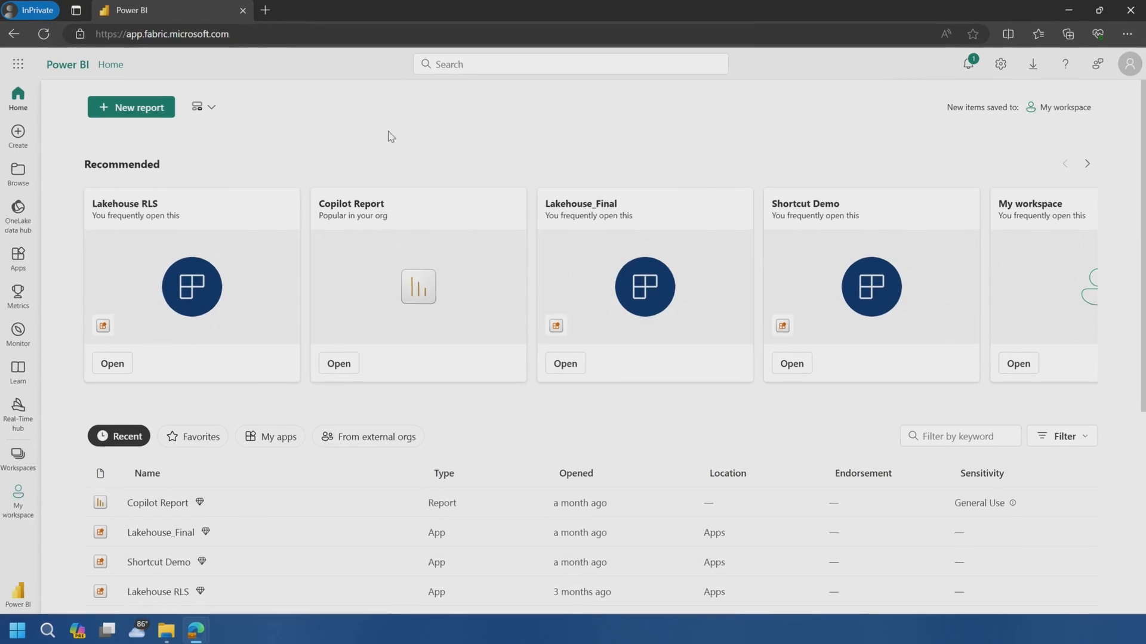
left_click(1127, 63)
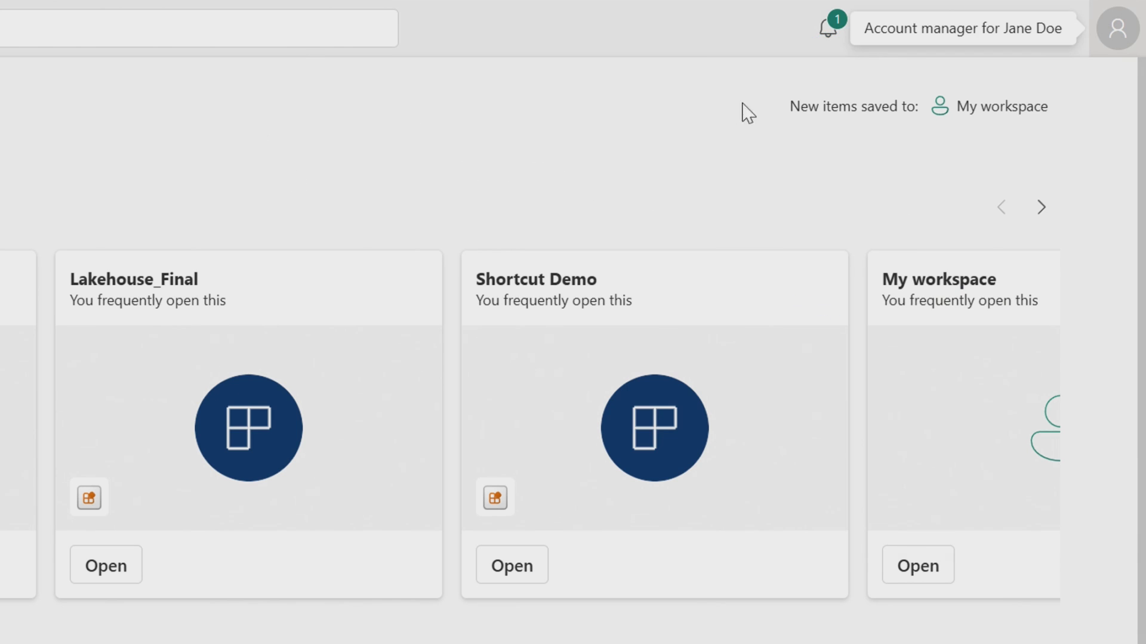
left_click(986, 60)
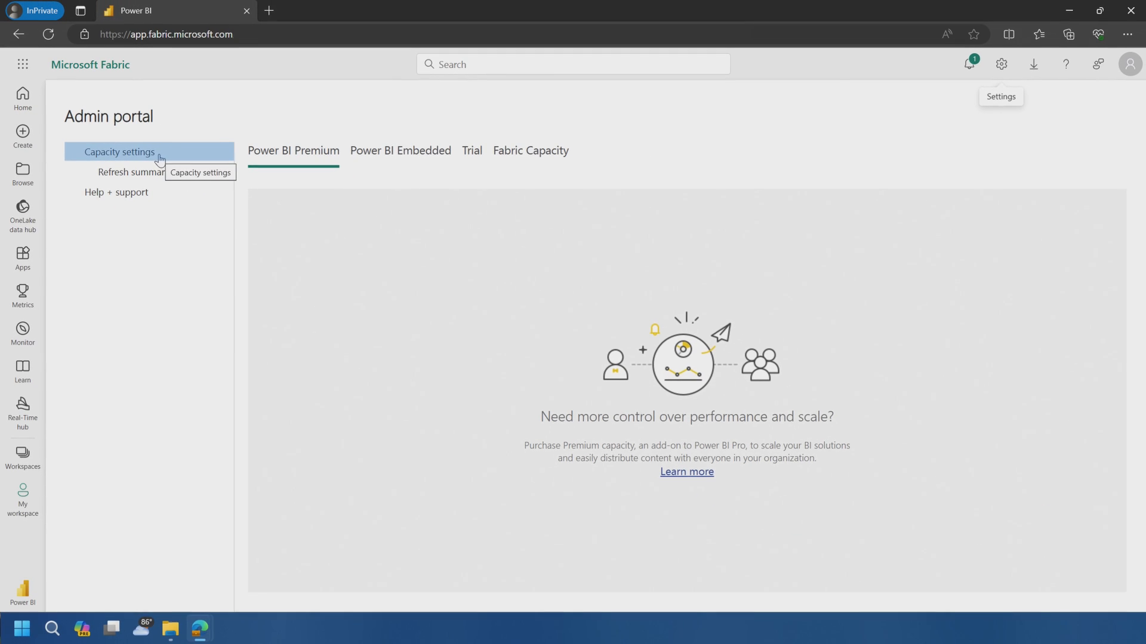
mouse_move(642, 304)
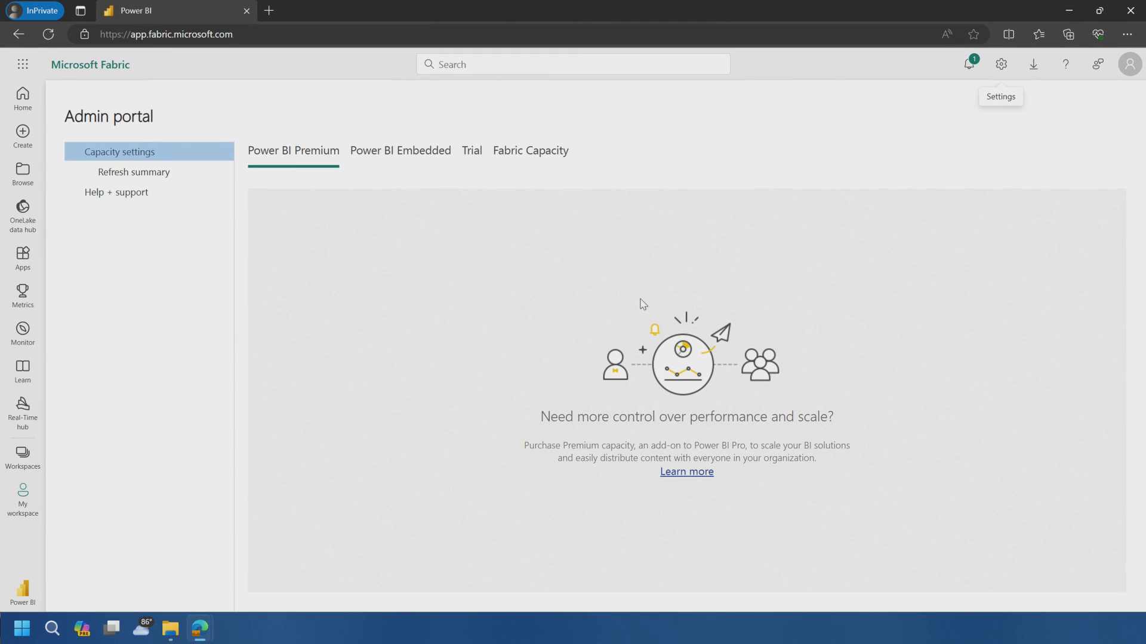
- Browse the Power BI Embedded, Trial and Fabric Capacity pages, then return to the capacity overview
left_click(400, 150)
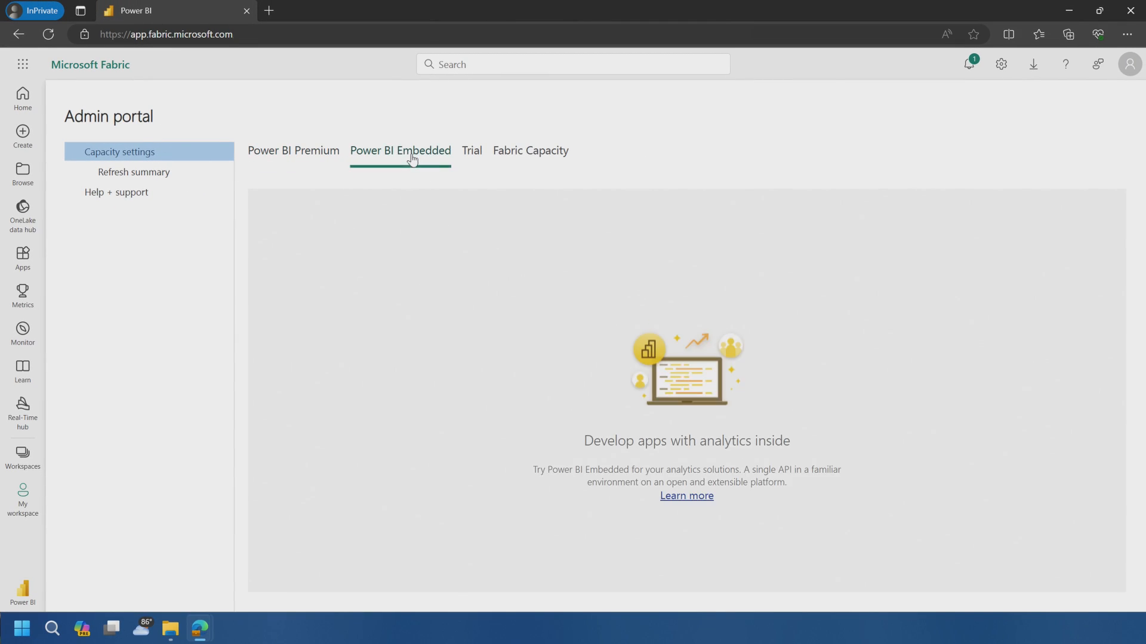
left_click(472, 151)
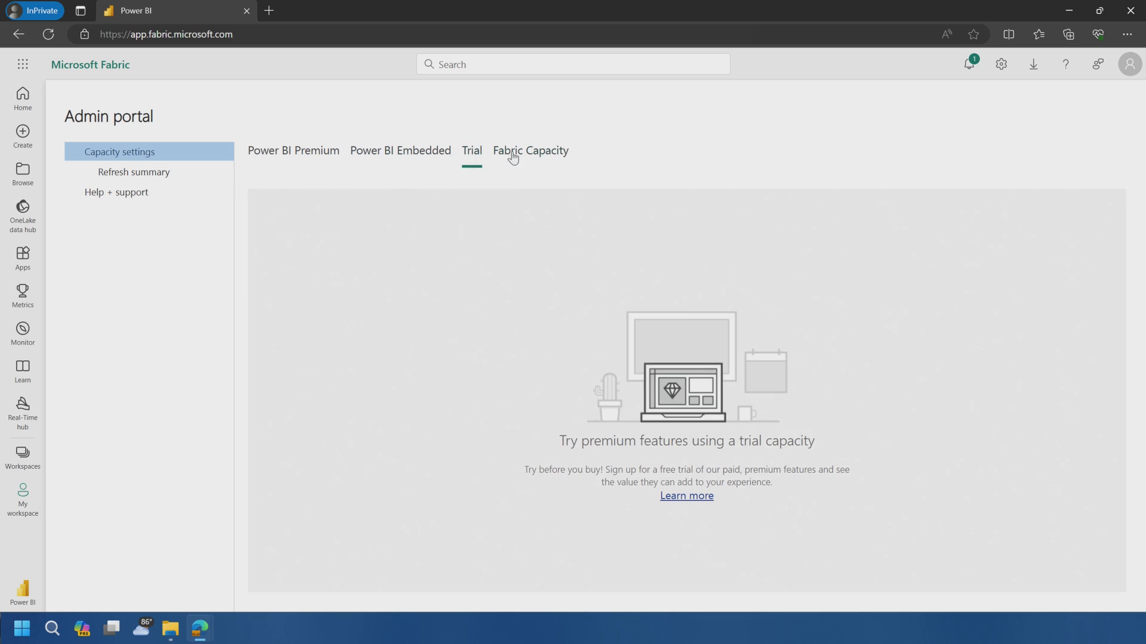
left_click(294, 150)
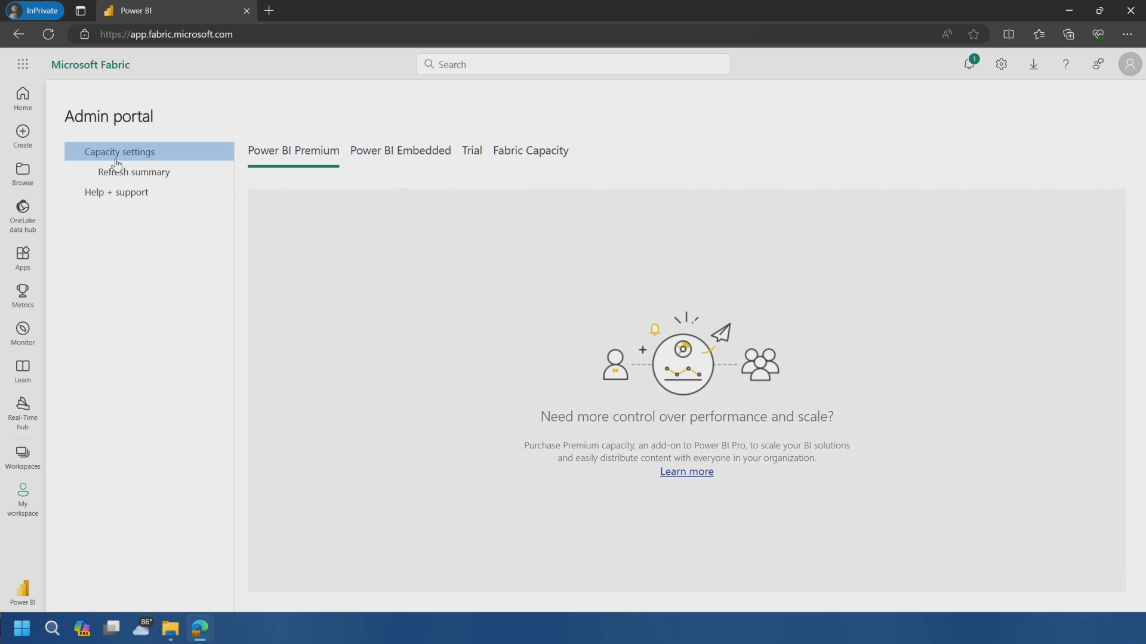
left_click(119, 151)
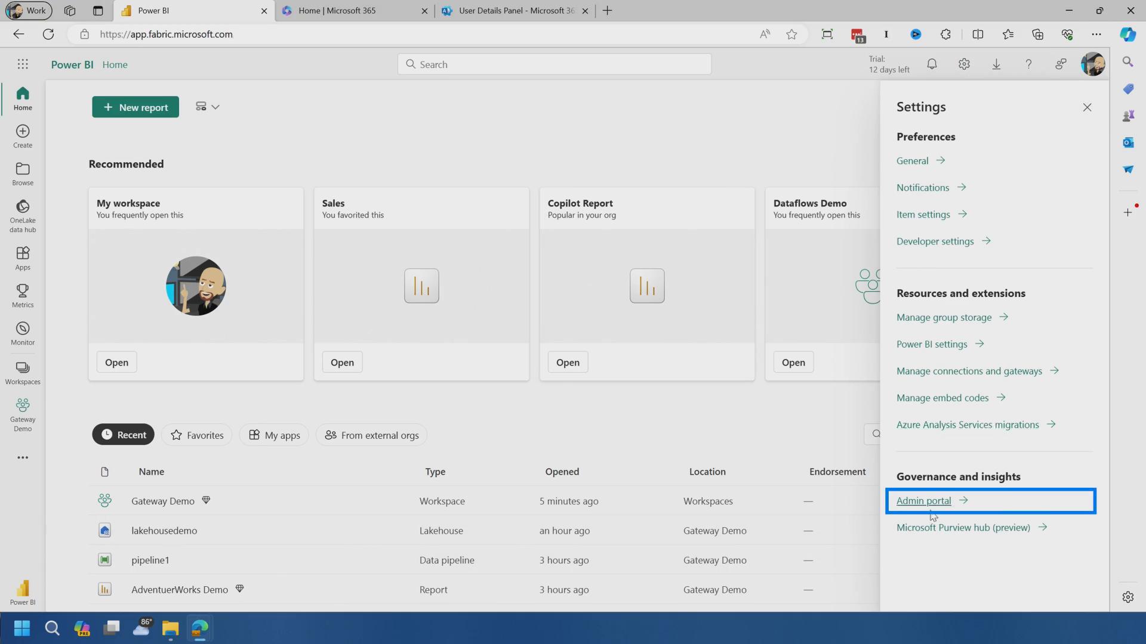
- Enter the Admin portal, expand the new or updated tenant settings list and scroll through tenant settings
left_click(924, 500)
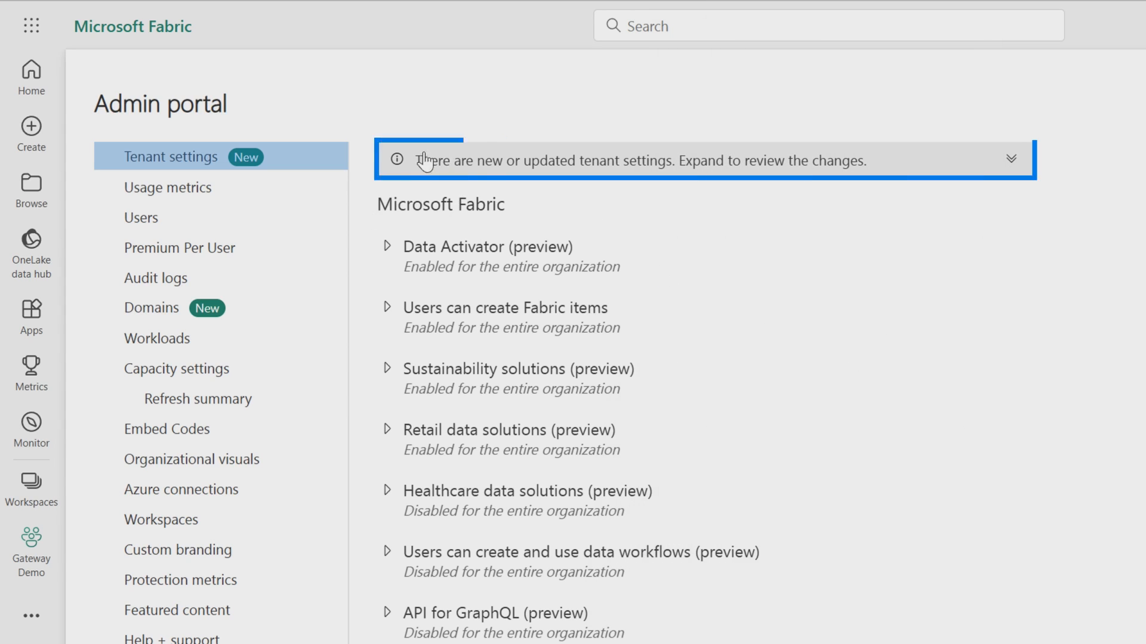
mouse_move(826, 187)
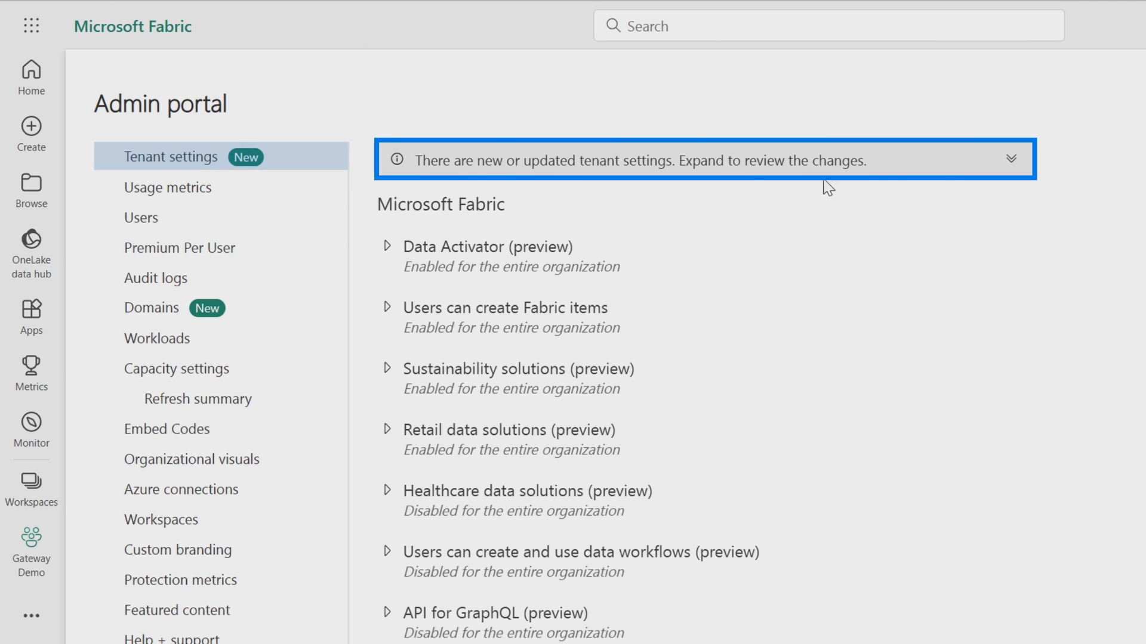
mouse_move(1014, 168)
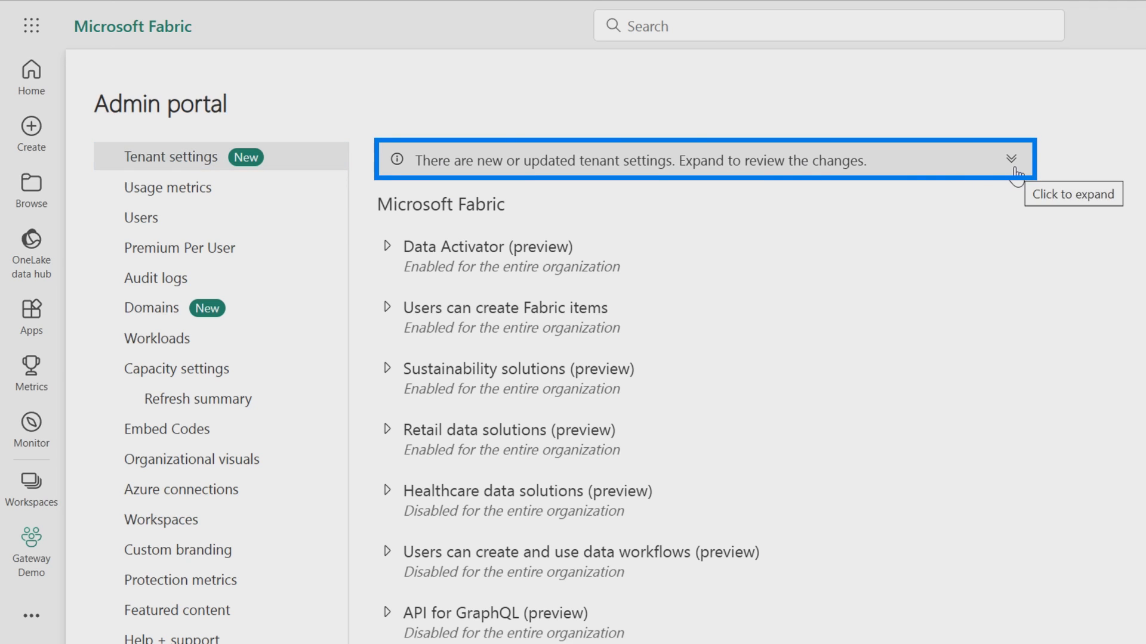
left_click(1010, 158)
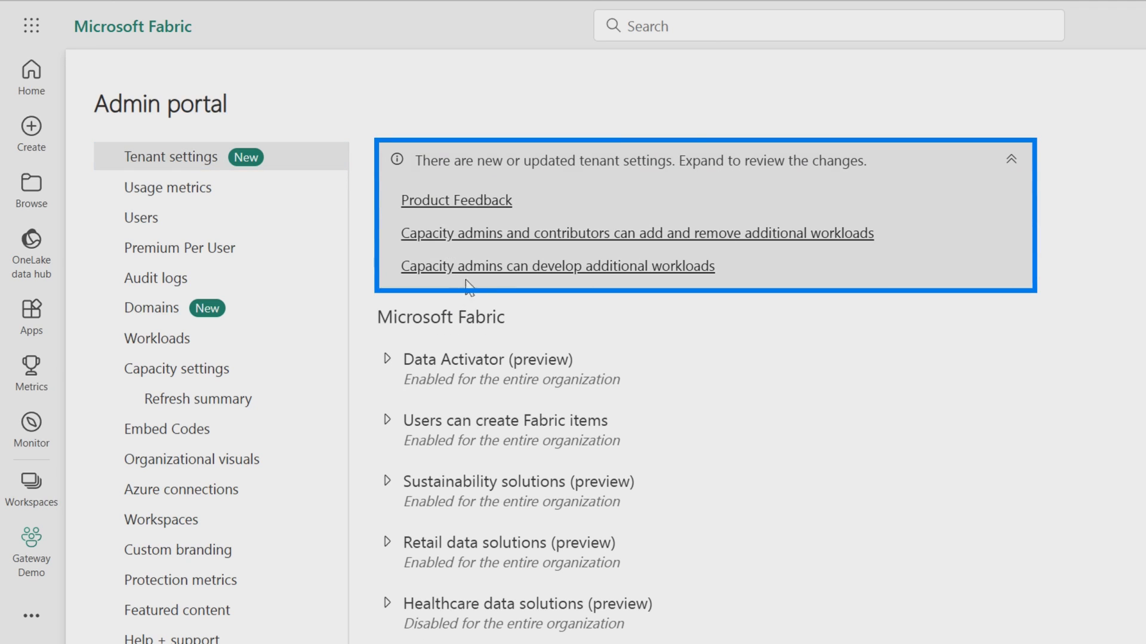
mouse_move(1012, 159)
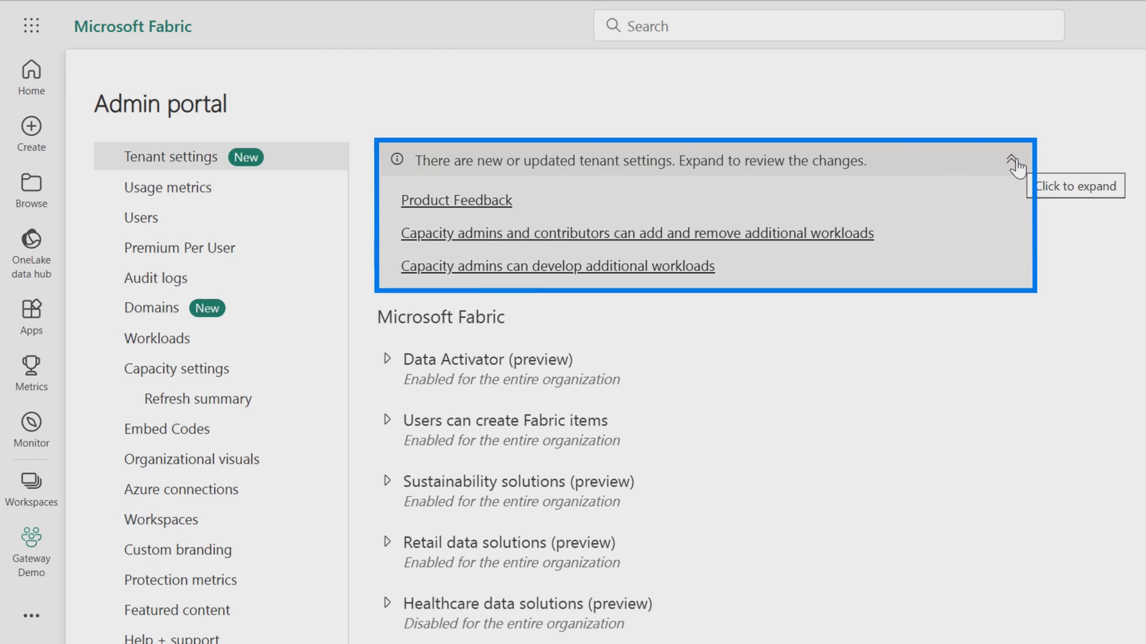
scroll("down", 3)
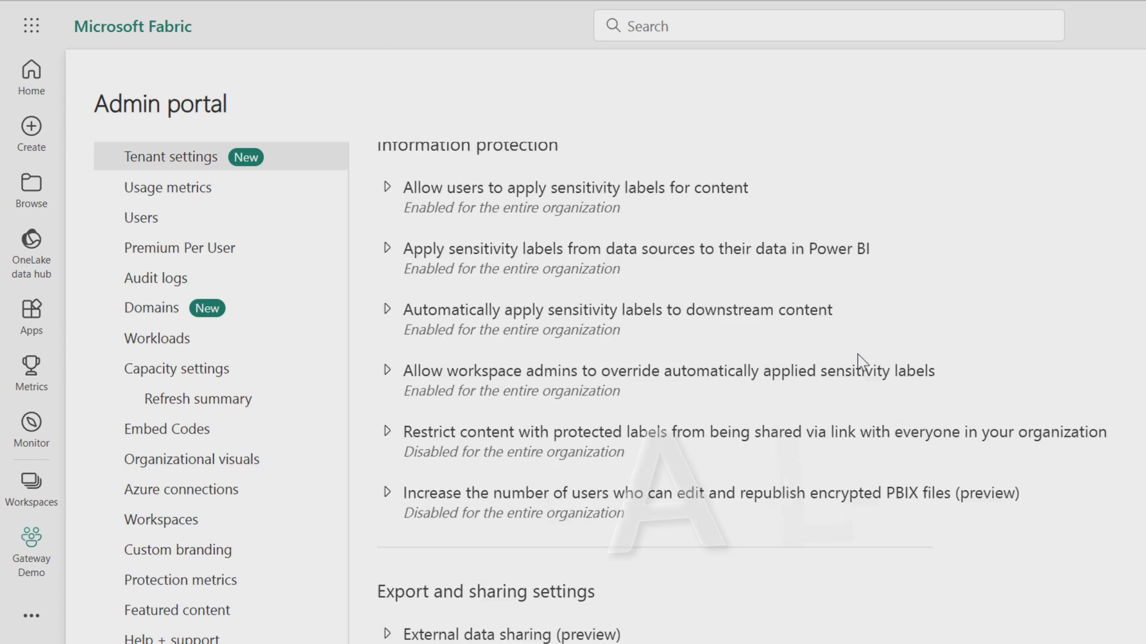
scroll("down", 3)
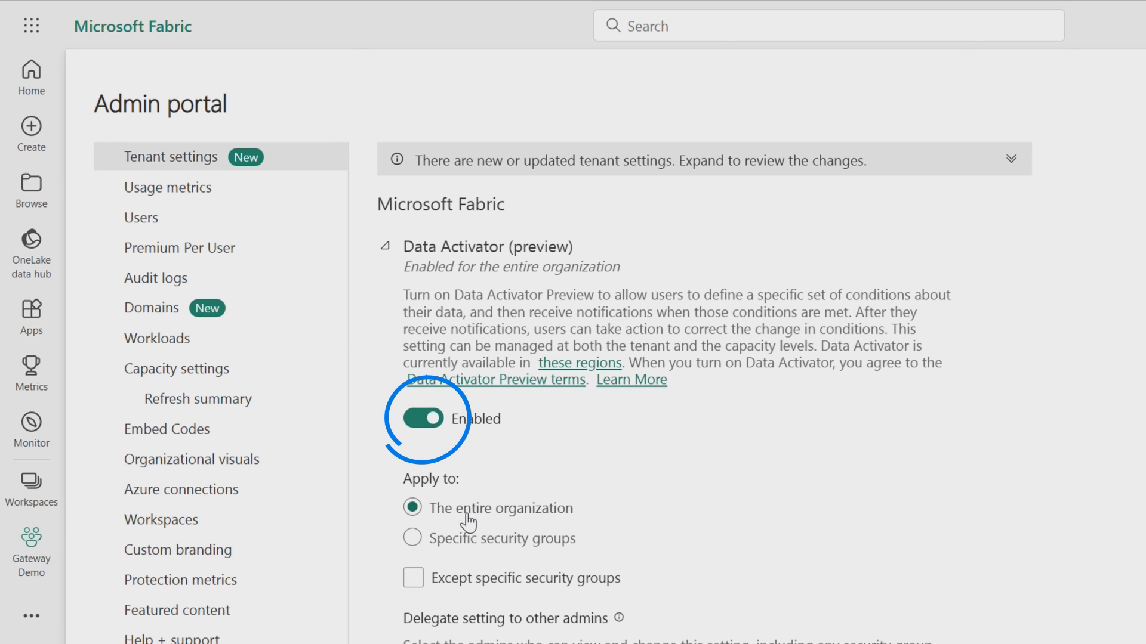
scroll("down", 3)
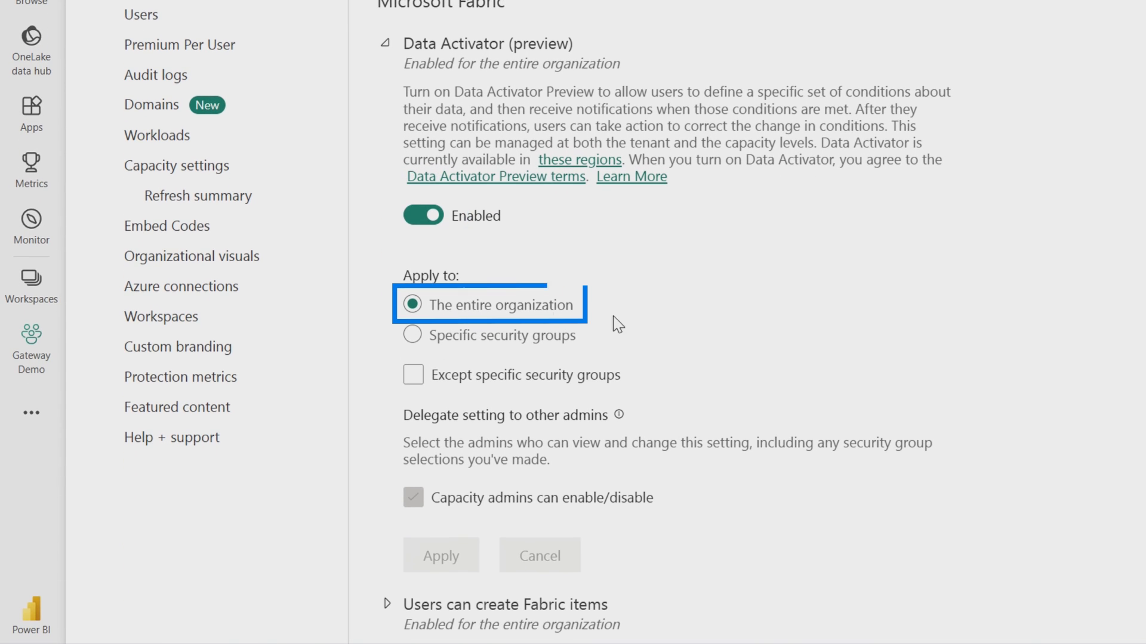
left_click(412, 336)
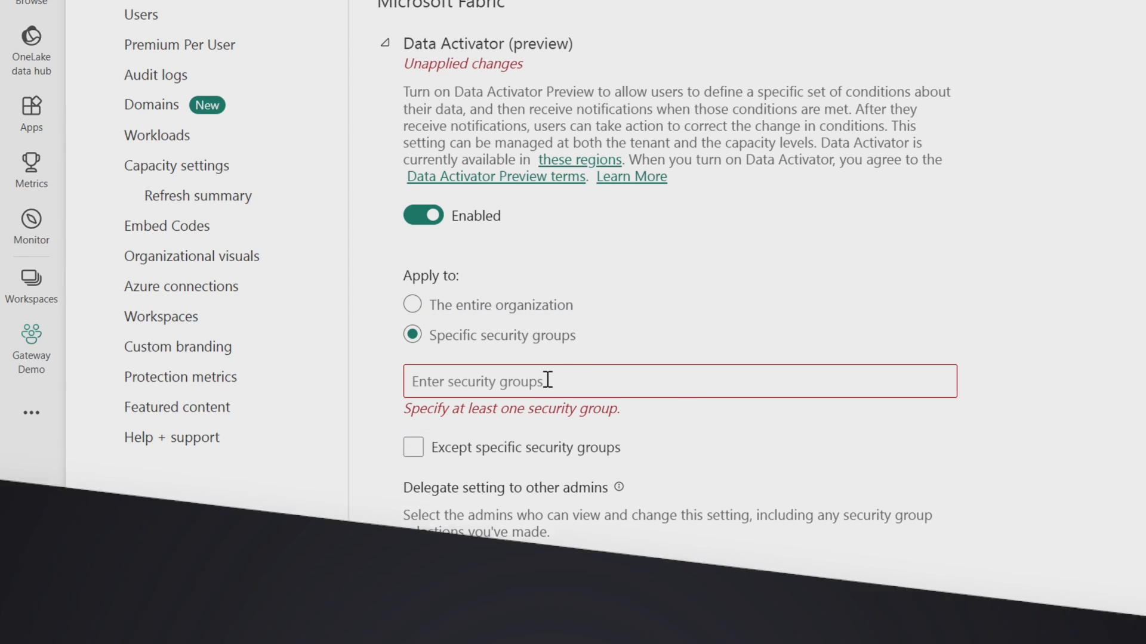
scroll("down", 3)
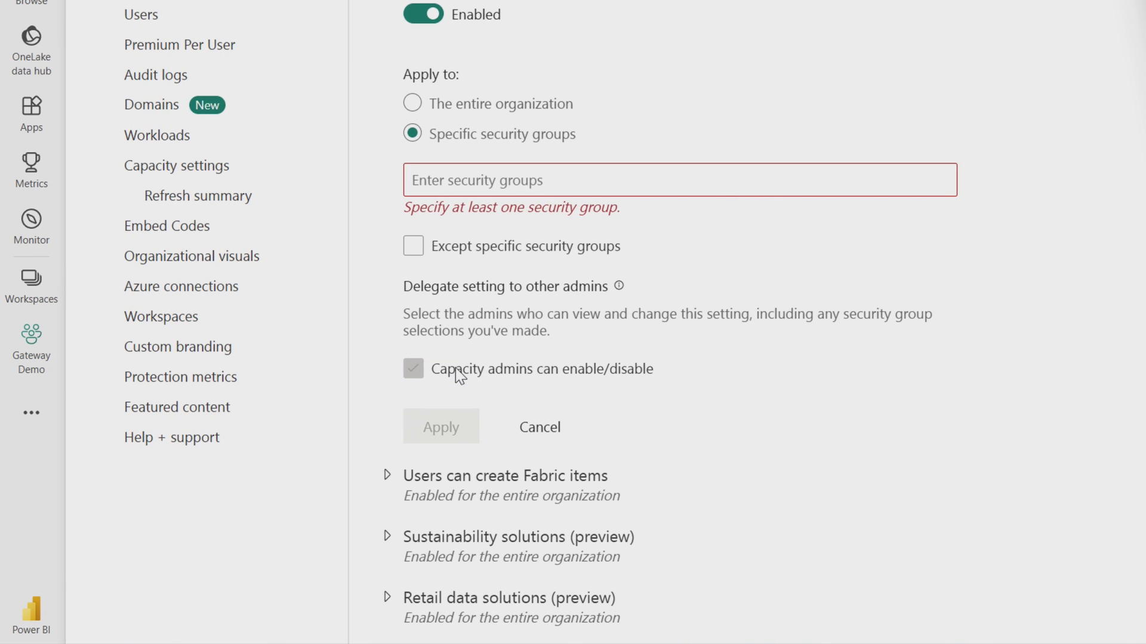
left_click(411, 103)
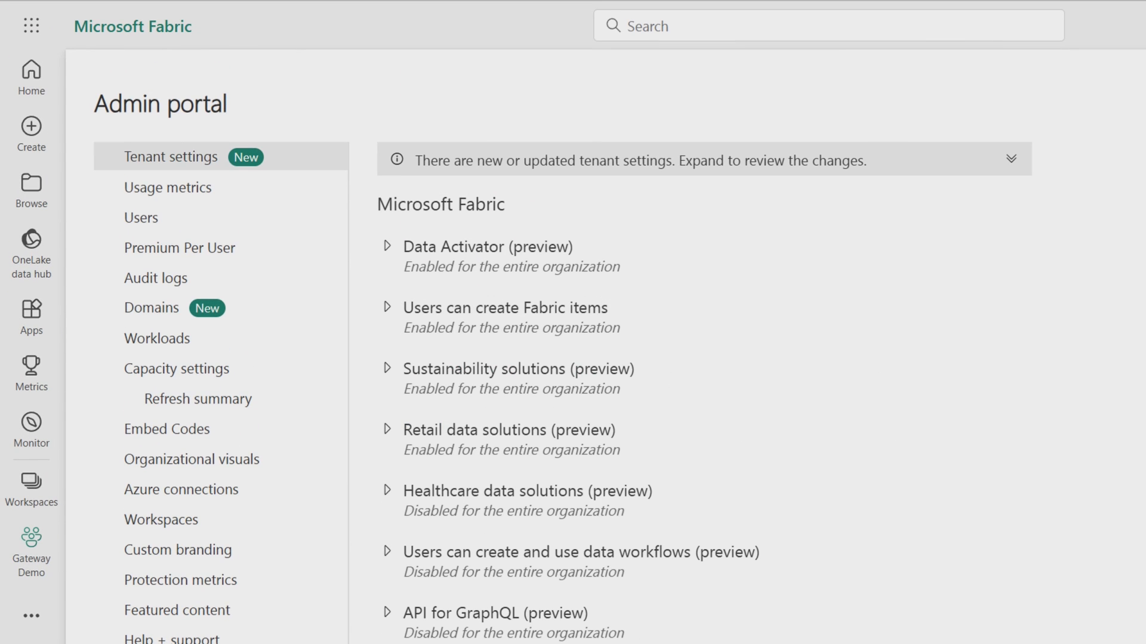
- Enable Database Mirroring (preview) for the organization, apply it, collapse it and return to Tenant settings
left_click(472, 232)
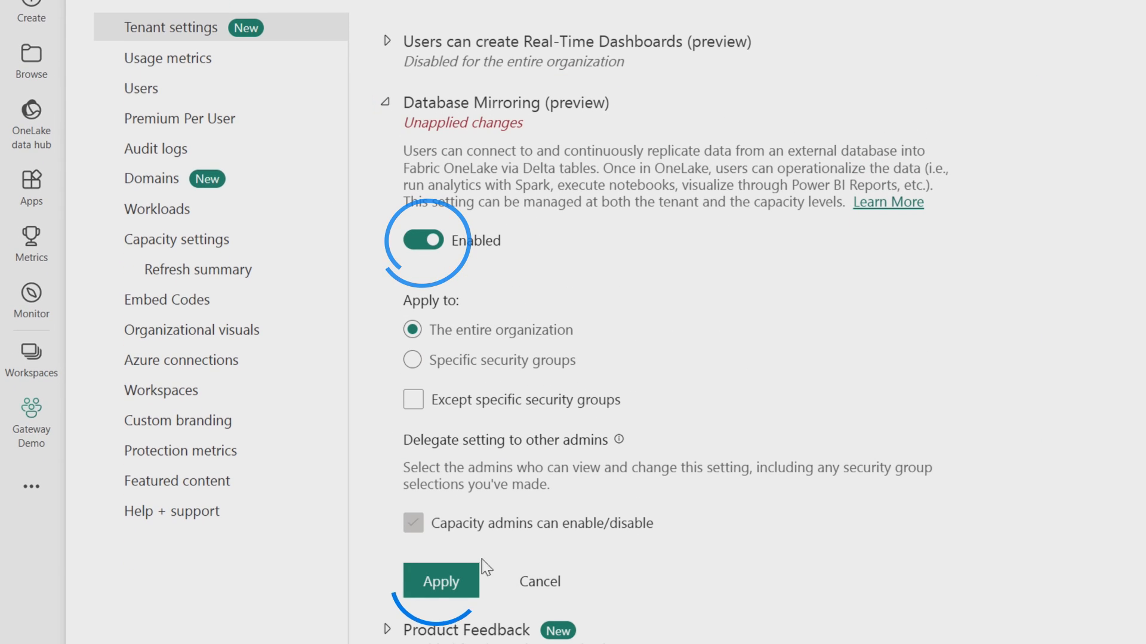
left_click(441, 581)
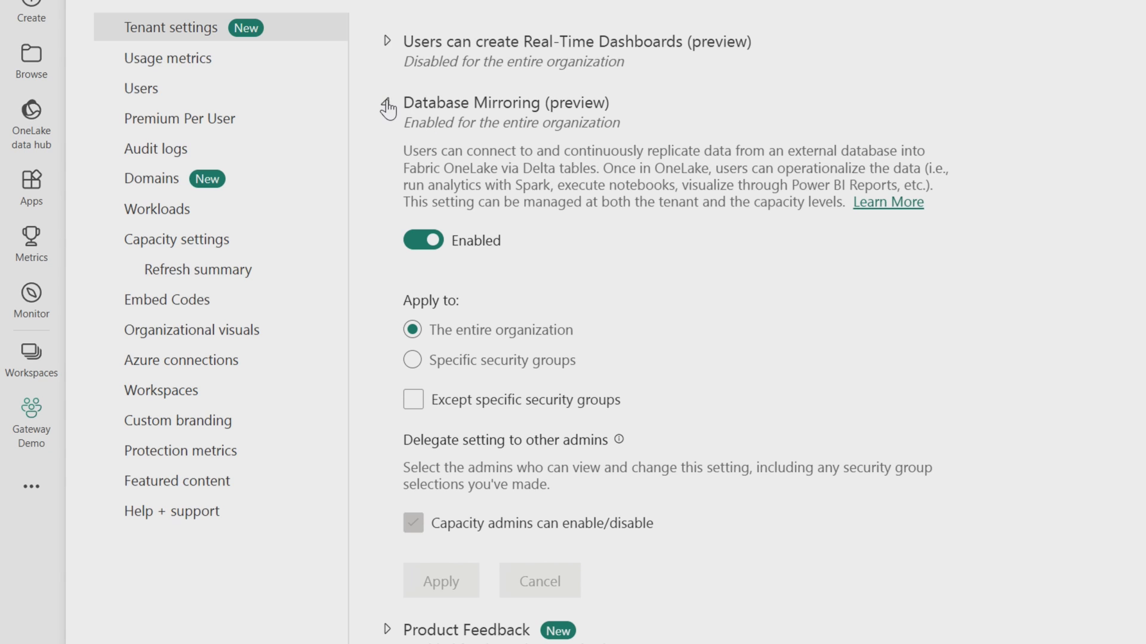
left_click(385, 102)
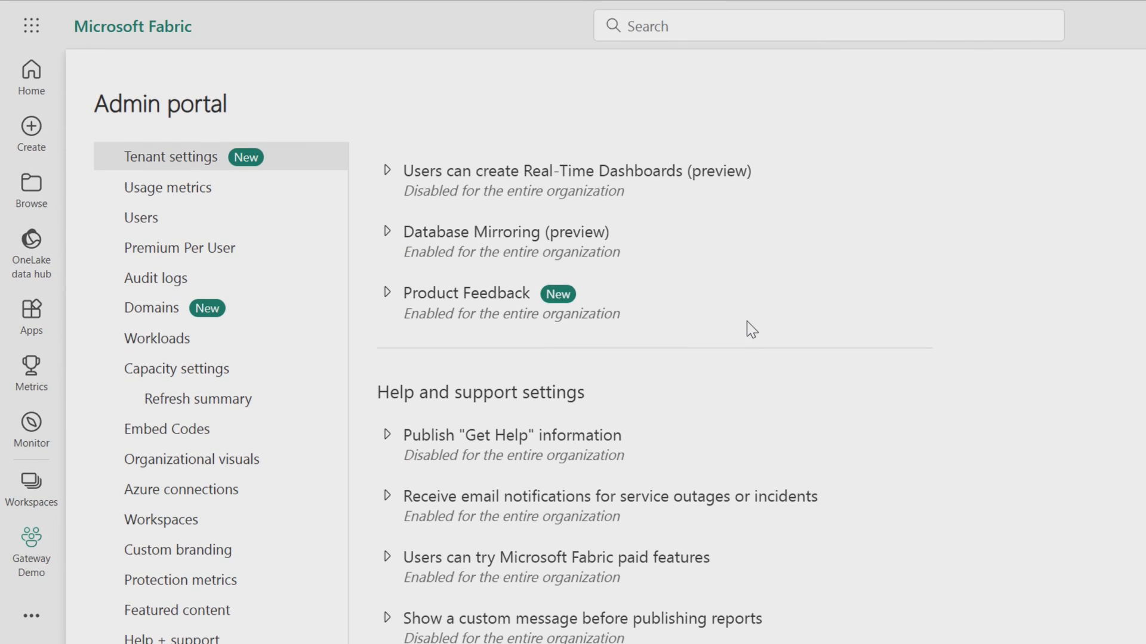
left_click(151, 308)
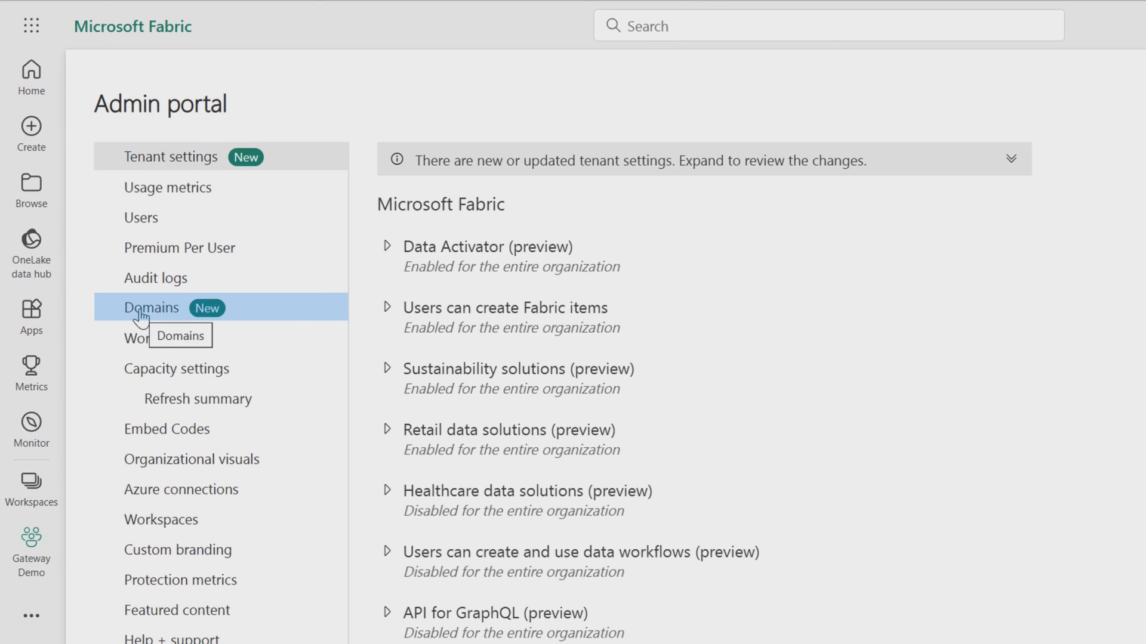
- Go to the Domains admin page and open the Finance domain
left_click(151, 307)
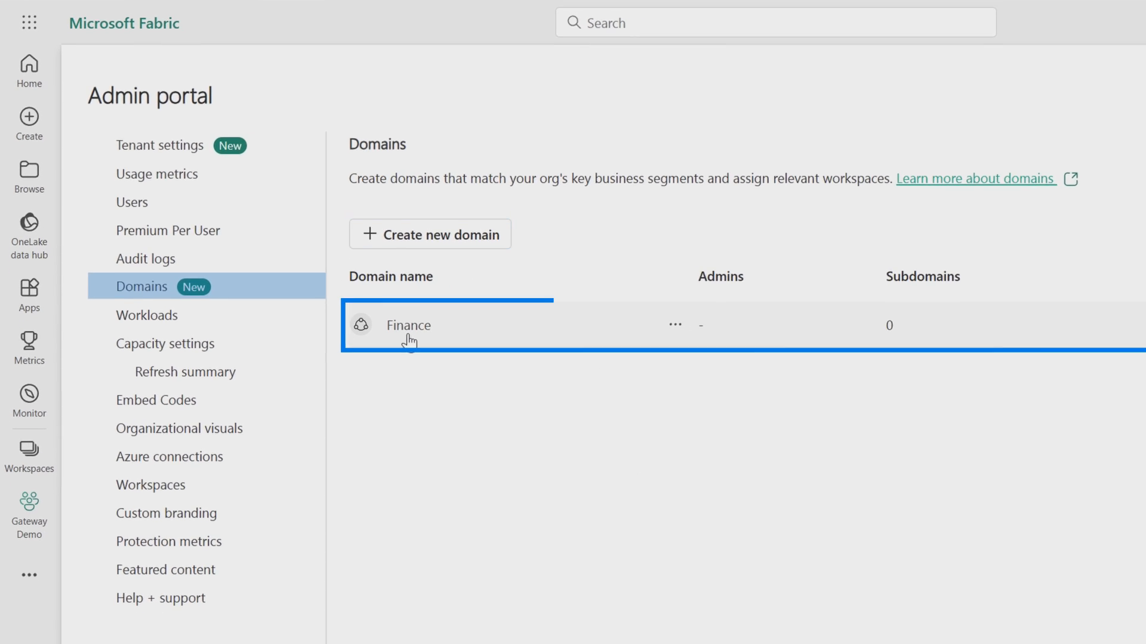
left_click(407, 325)
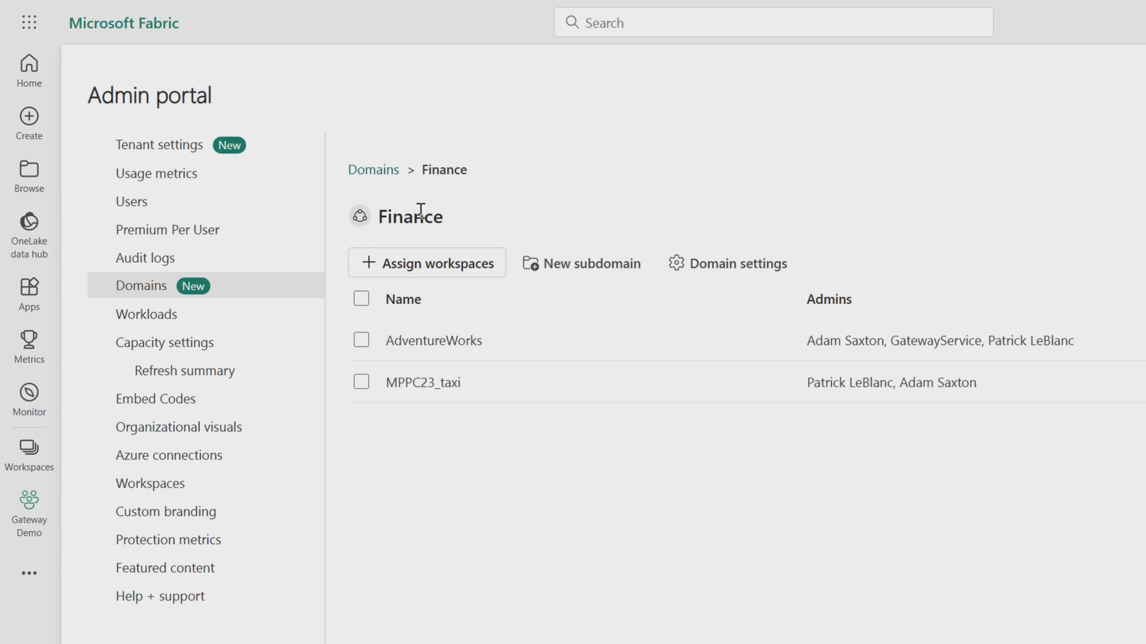
mouse_move(150, 255)
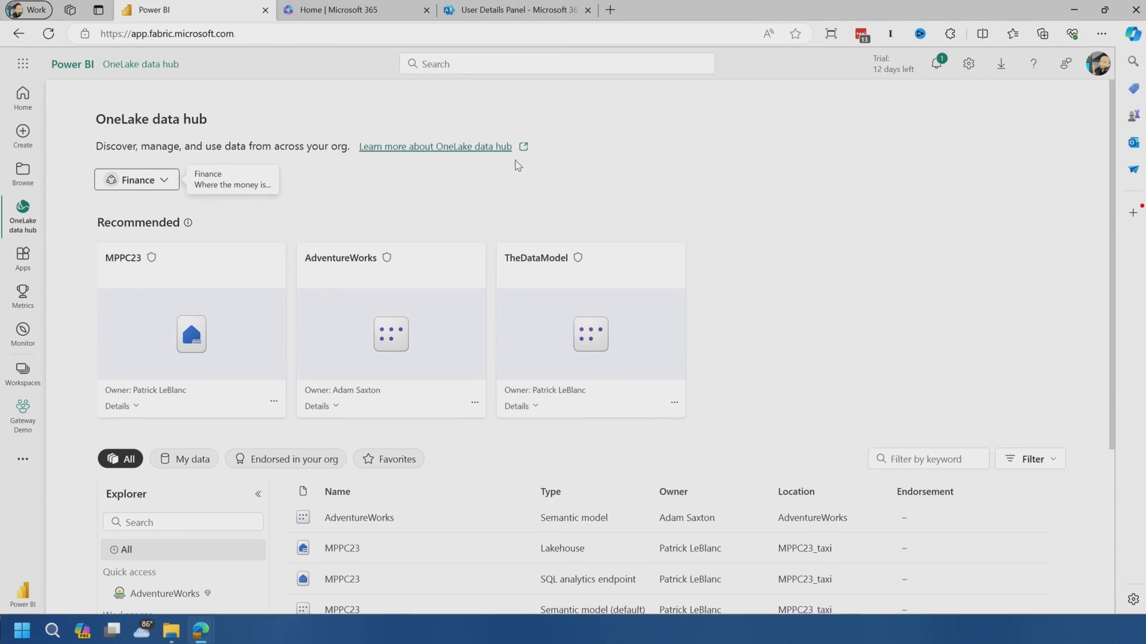
- Return to the Domains page and reopen the Finance domain listing AdventureWorks and MPPC23_taxi
scroll("down", 3)
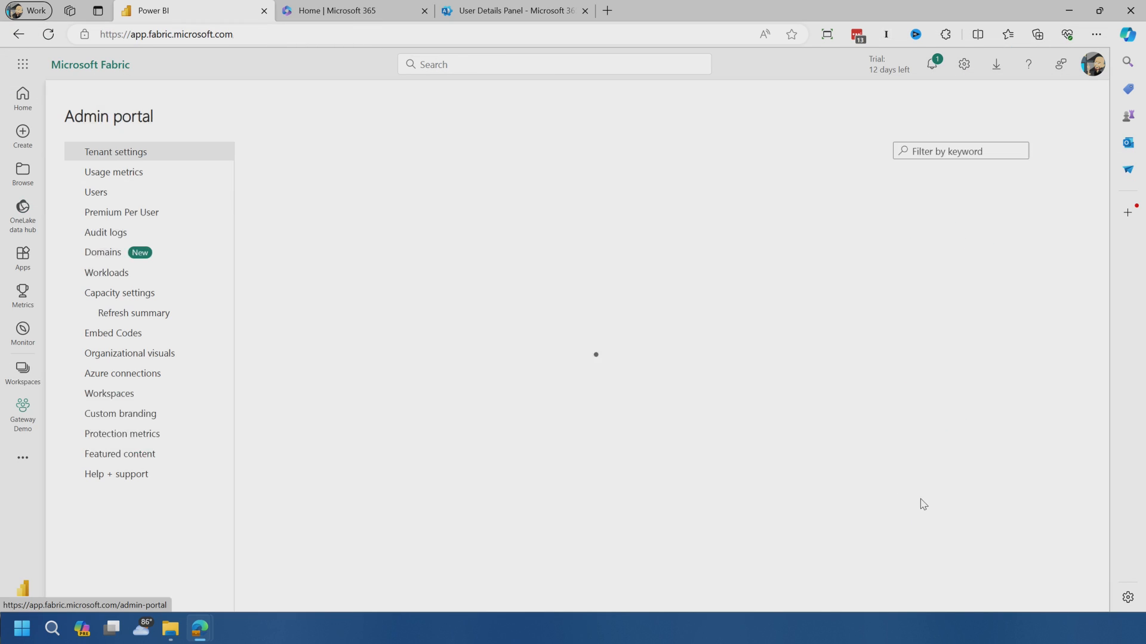
left_click(103, 252)
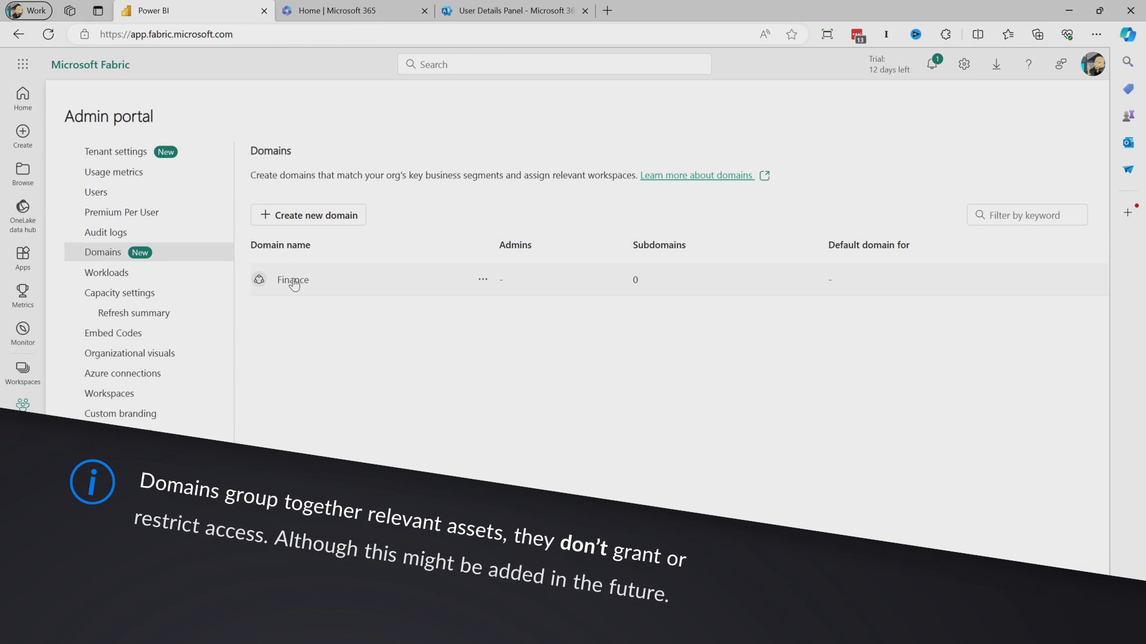
left_click(292, 279)
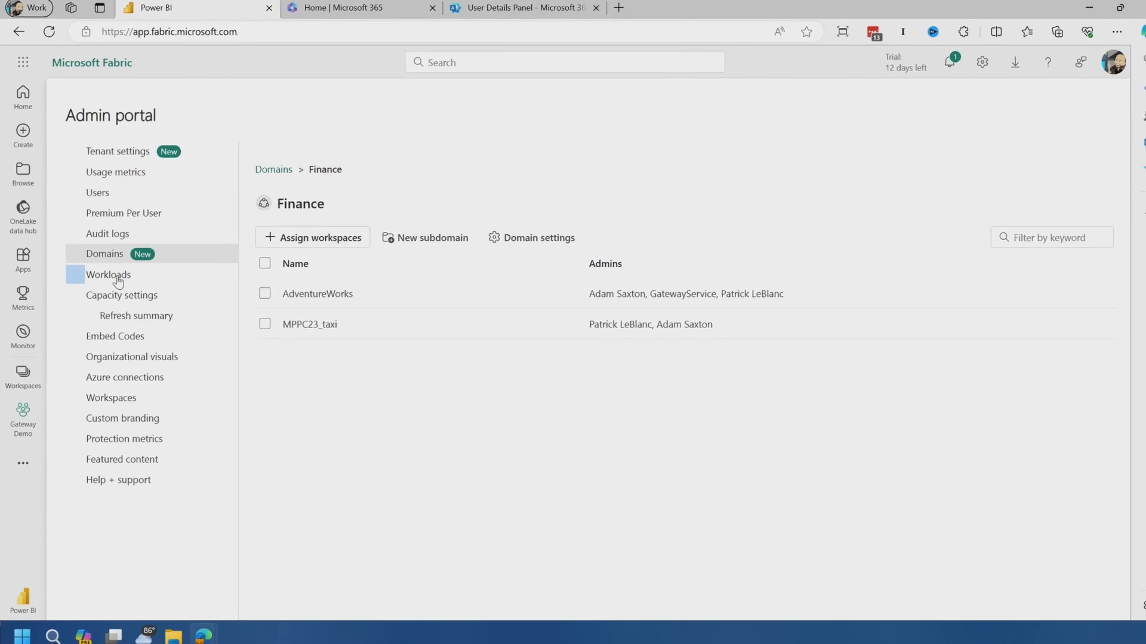
- Review the Workloads page, then go to Capacity settings
left_click(107, 275)
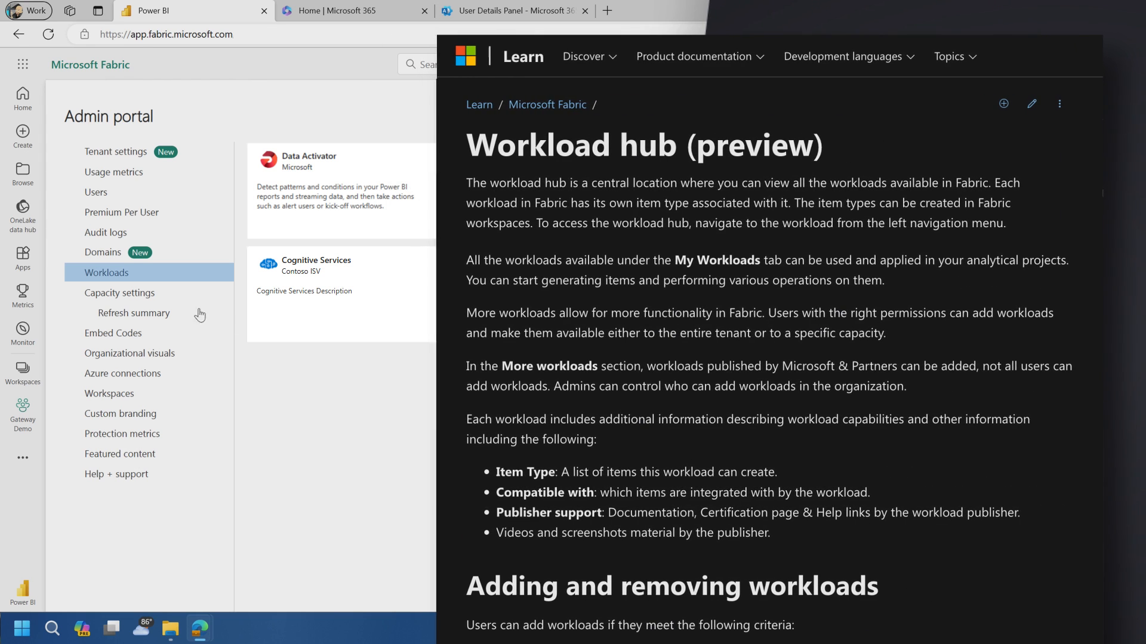
left_click(119, 293)
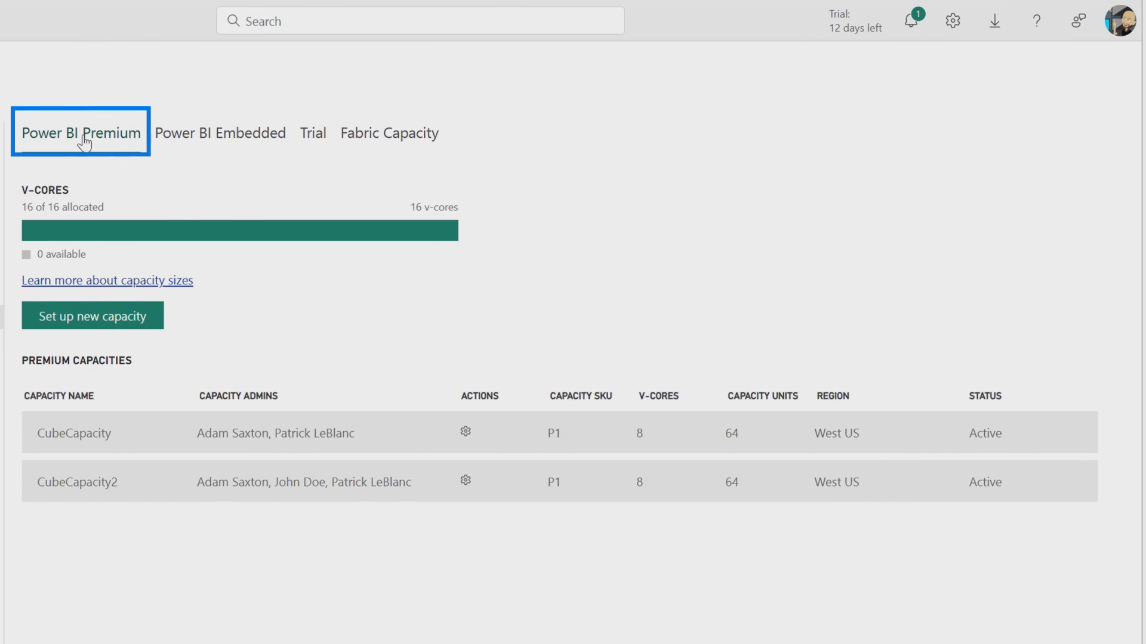
- Check the Power BI Embedded, Trial and Fabric capacities, ending on Power BI Premium with CubeCapacity and CubeCapacity2
left_click(220, 133)
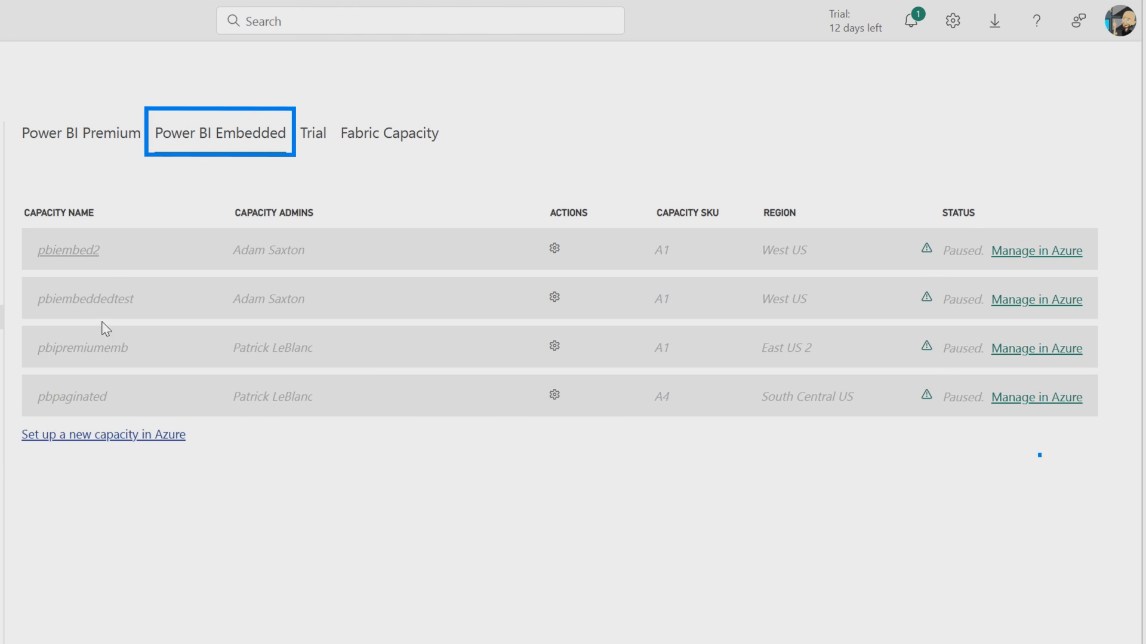
left_click(313, 133)
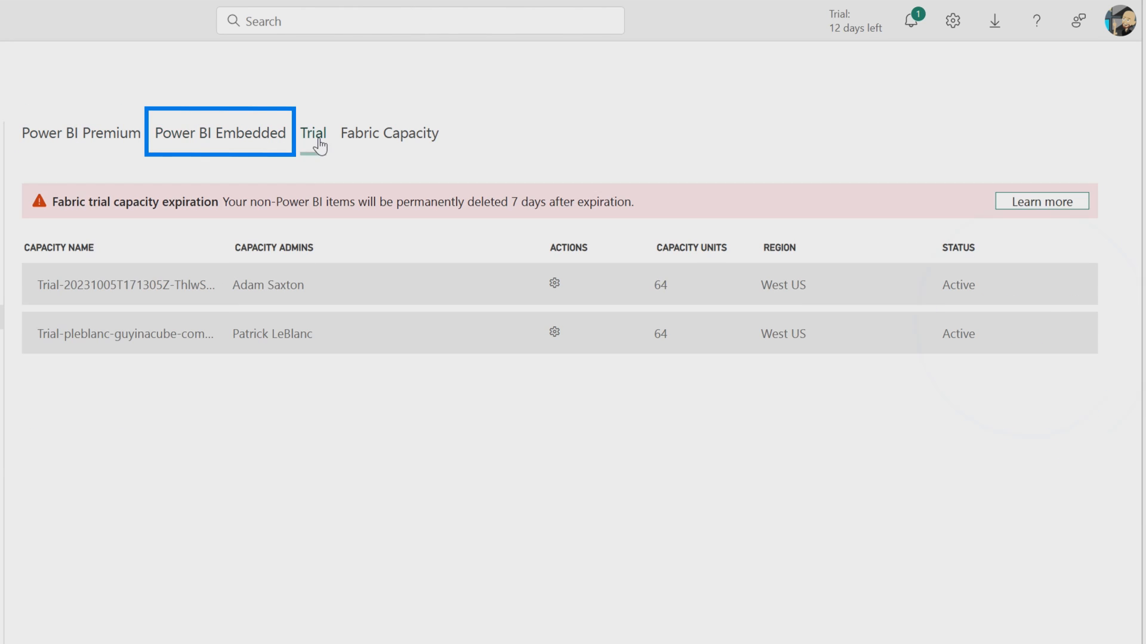
left_click(312, 133)
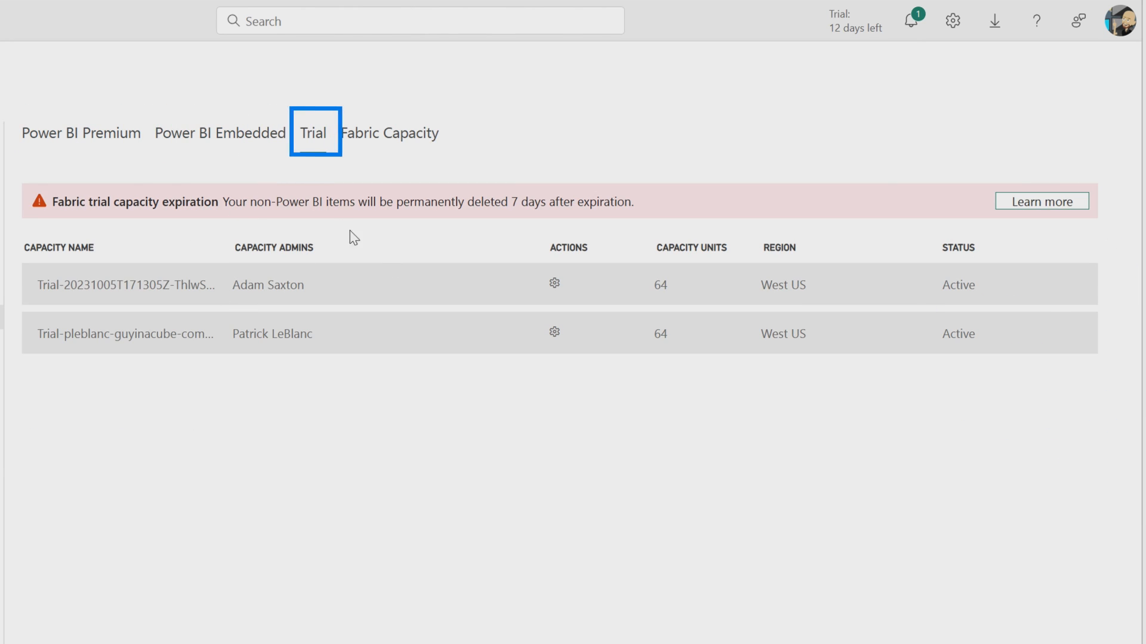
left_click(390, 133)
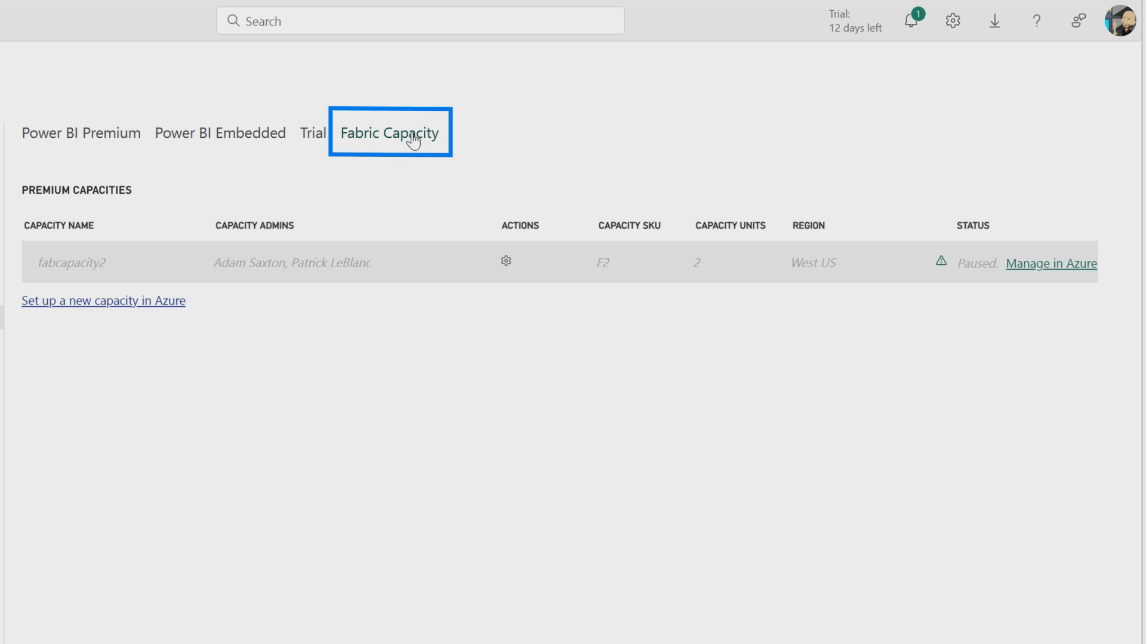
left_click(389, 133)
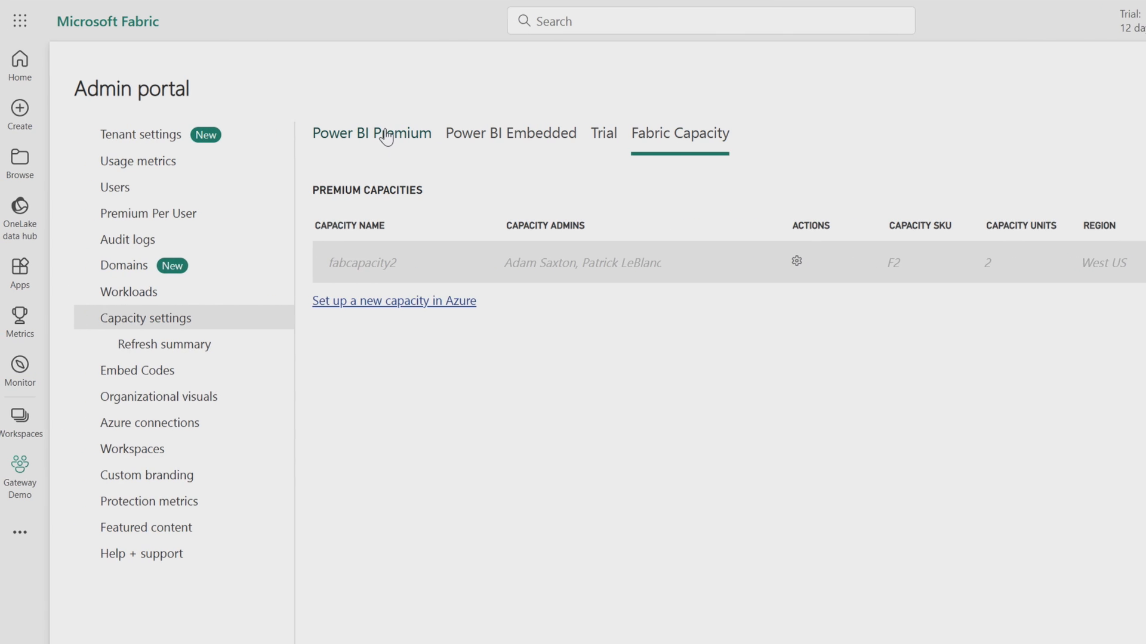
left_click(371, 133)
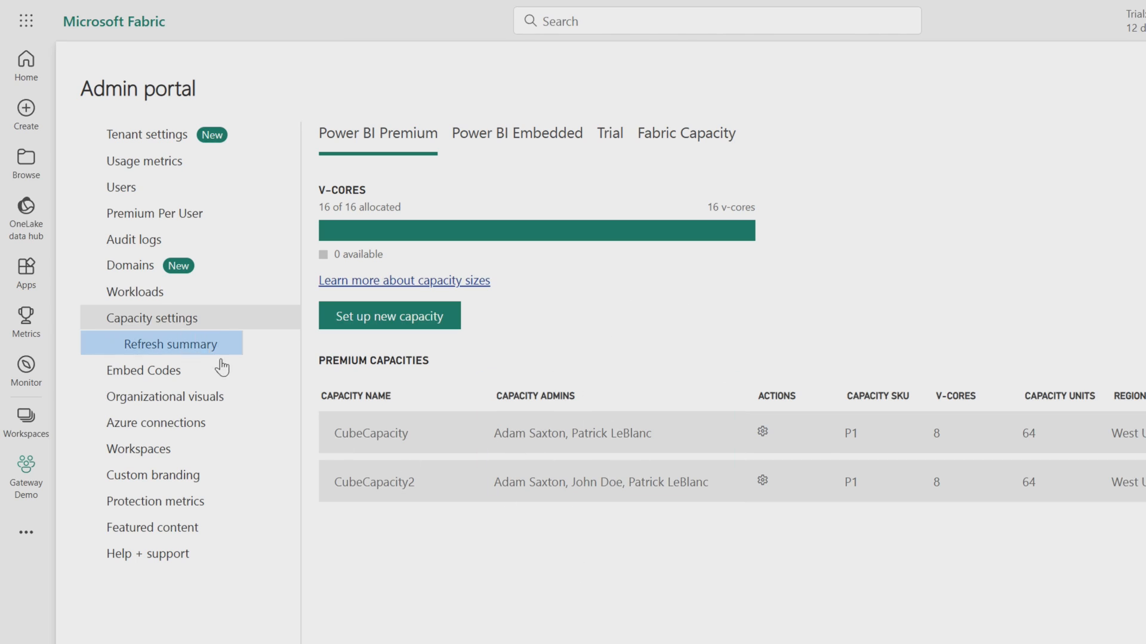
- View the Refresh summary history, then the Embed Codes list of published reports like Contoso Sales
left_click(170, 344)
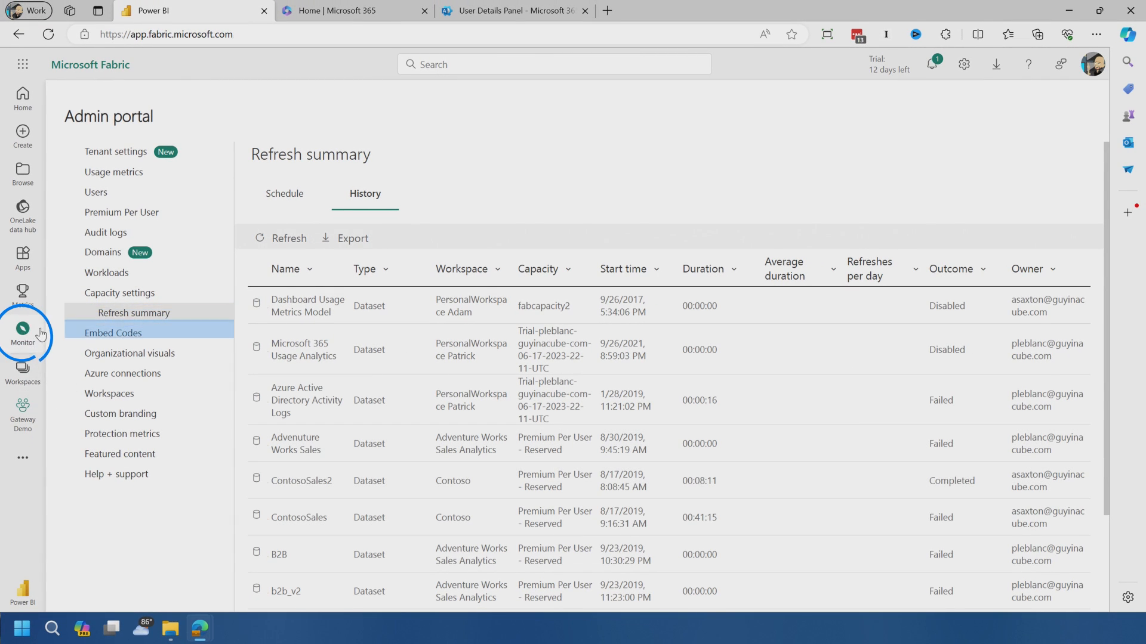
left_click(112, 333)
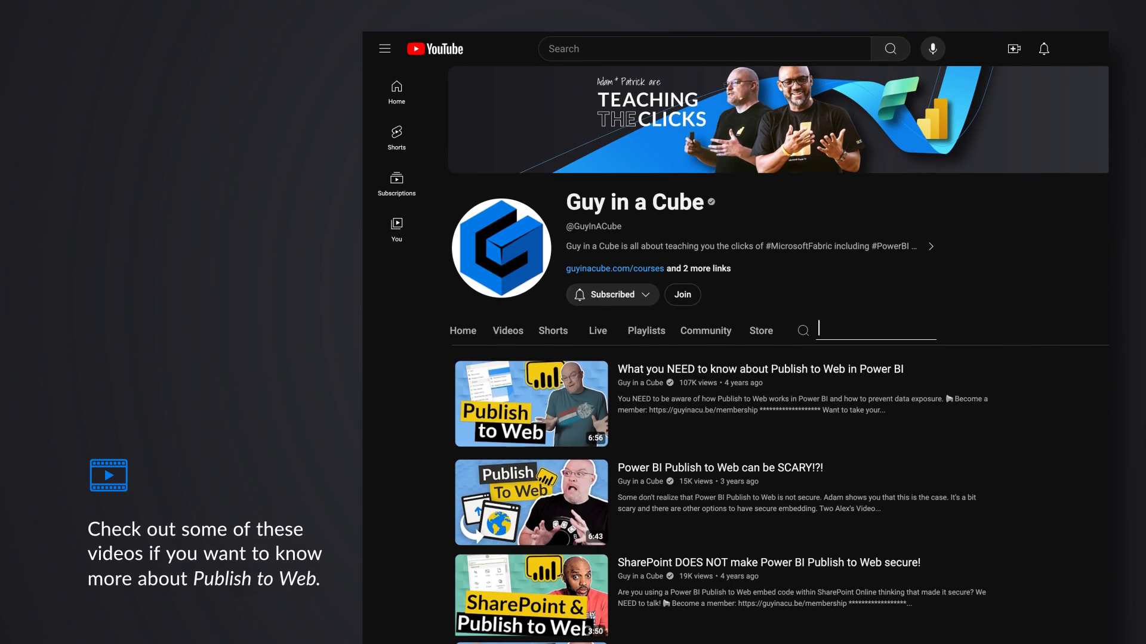
type("Publish to Web")
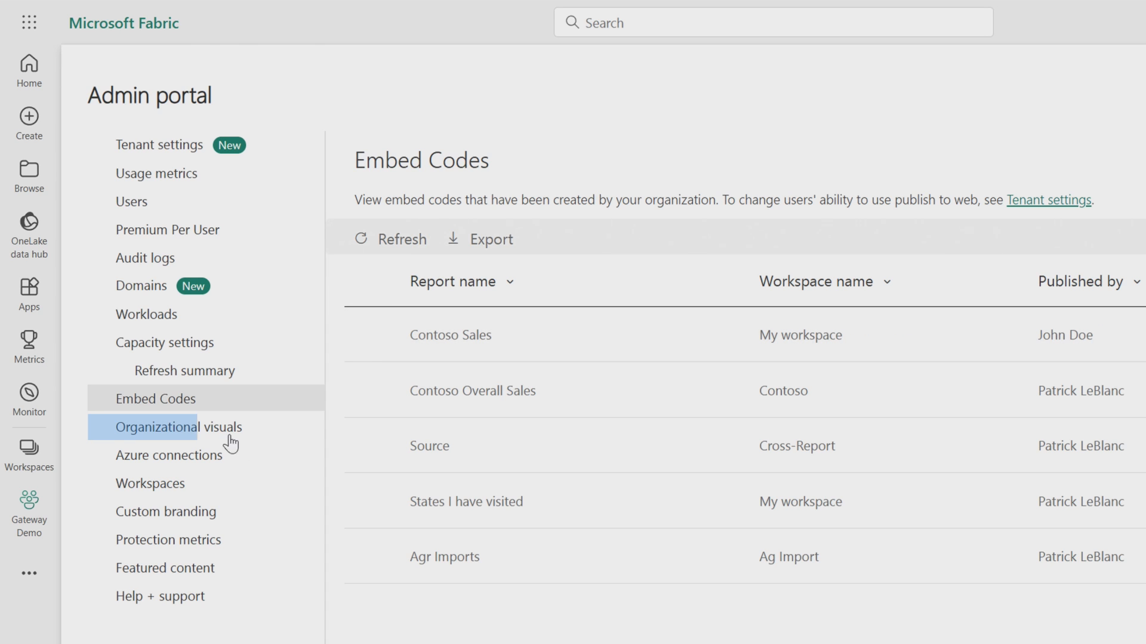
- Show the Organizational visuals page listing Enlighten Aquarium, Image by CloudScope and Sparkline by OKViz
left_click(177, 428)
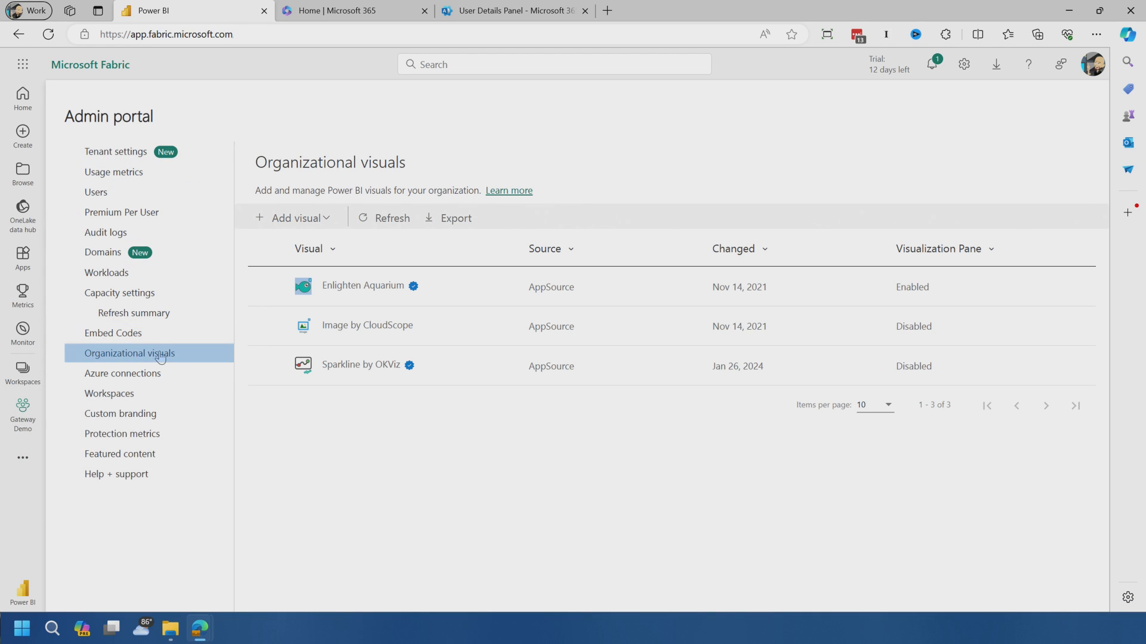
mouse_move(401, 380)
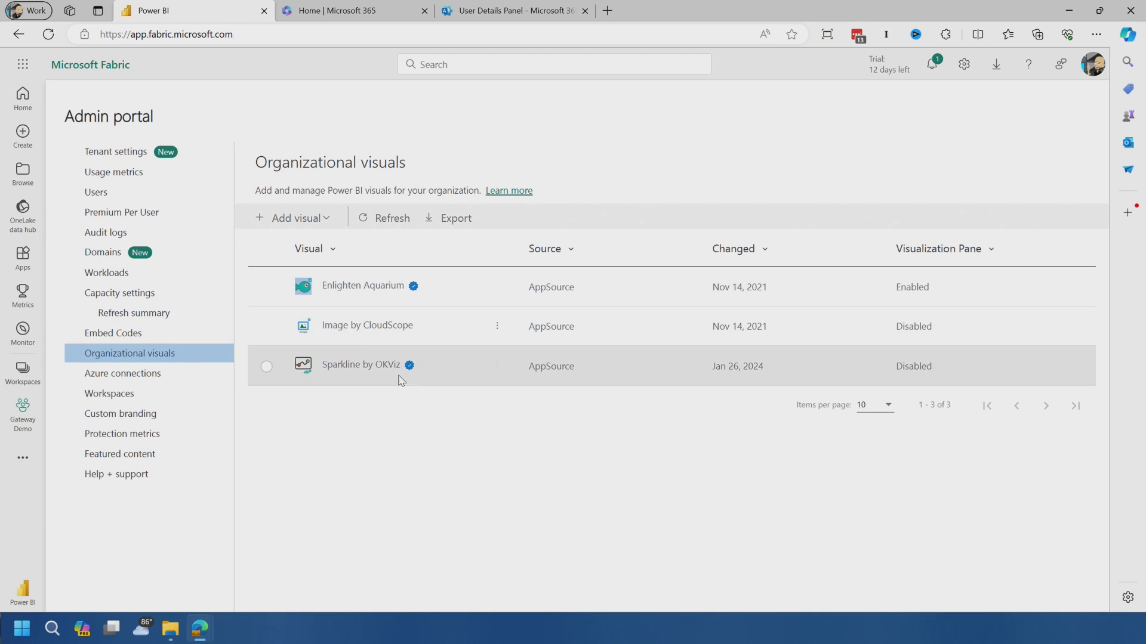
mouse_move(430, 490)
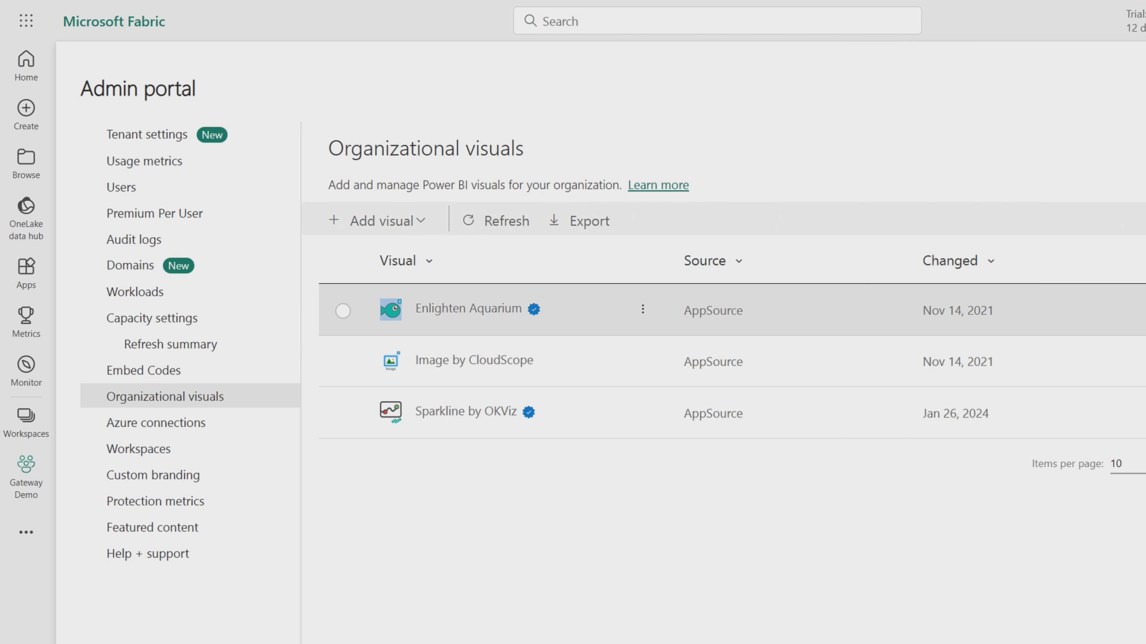
- Visit Azure connections, then the Workspaces list with GIAC Videos, Guy in a Cube and Demo
left_click(156, 423)
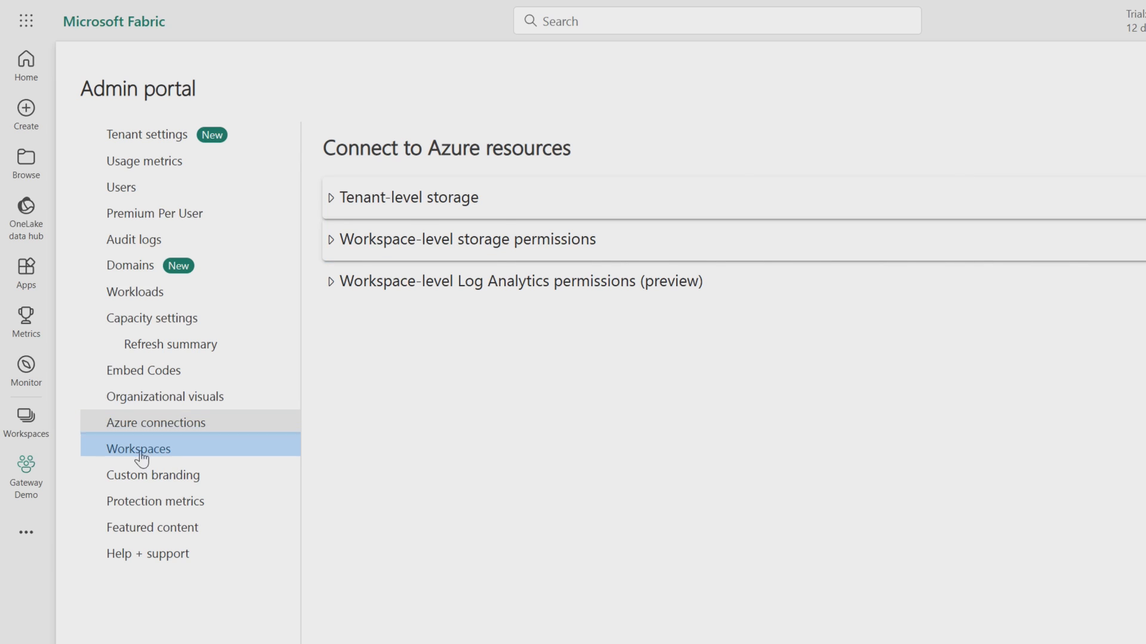
left_click(139, 449)
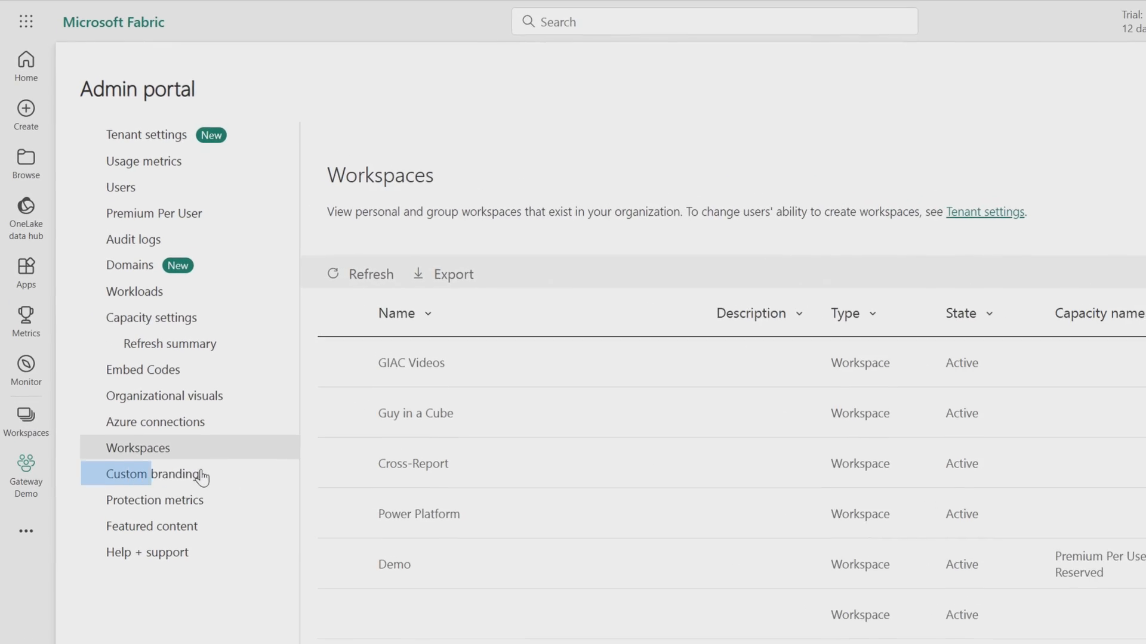
- Visit Custom branding, then the Help + support page with its empty support requests list
left_click(152, 474)
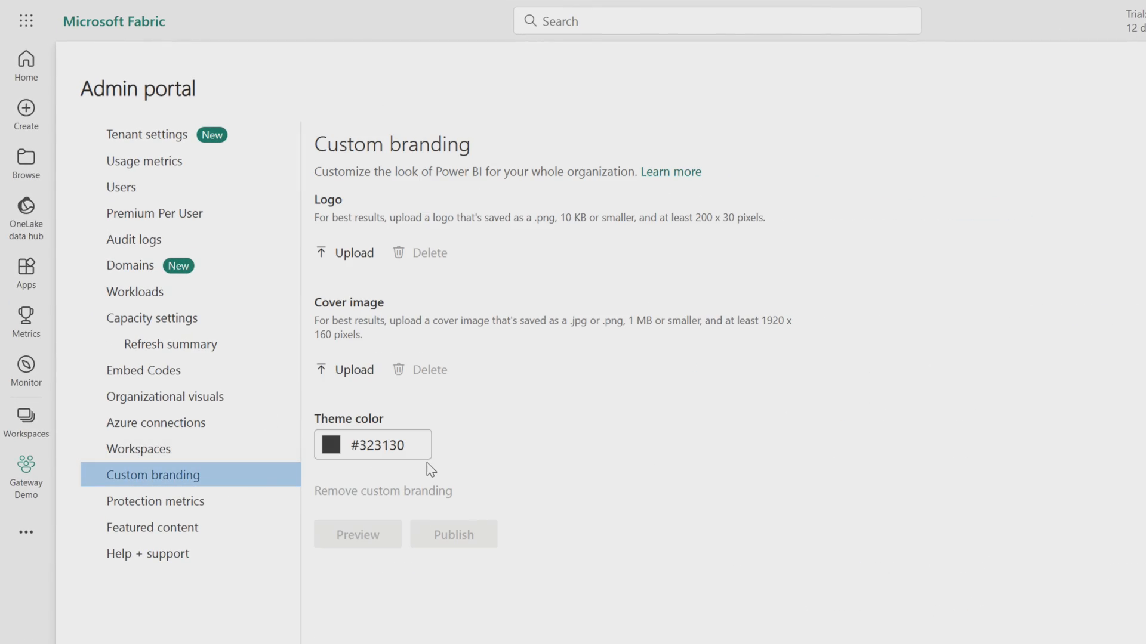
mouse_move(349, 476)
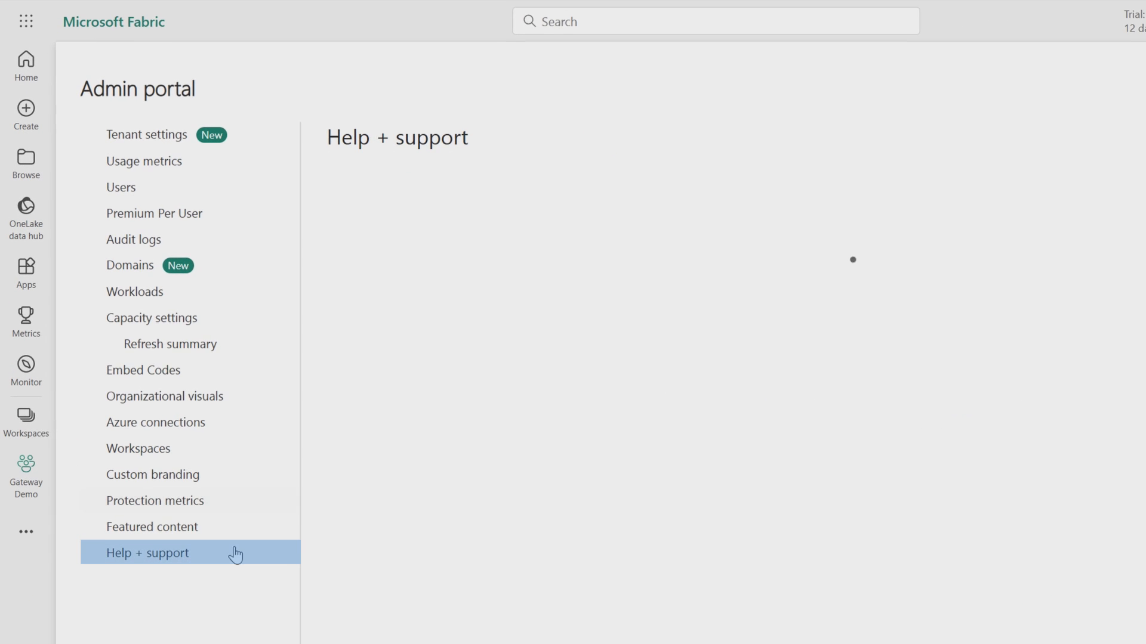
left_click(145, 552)
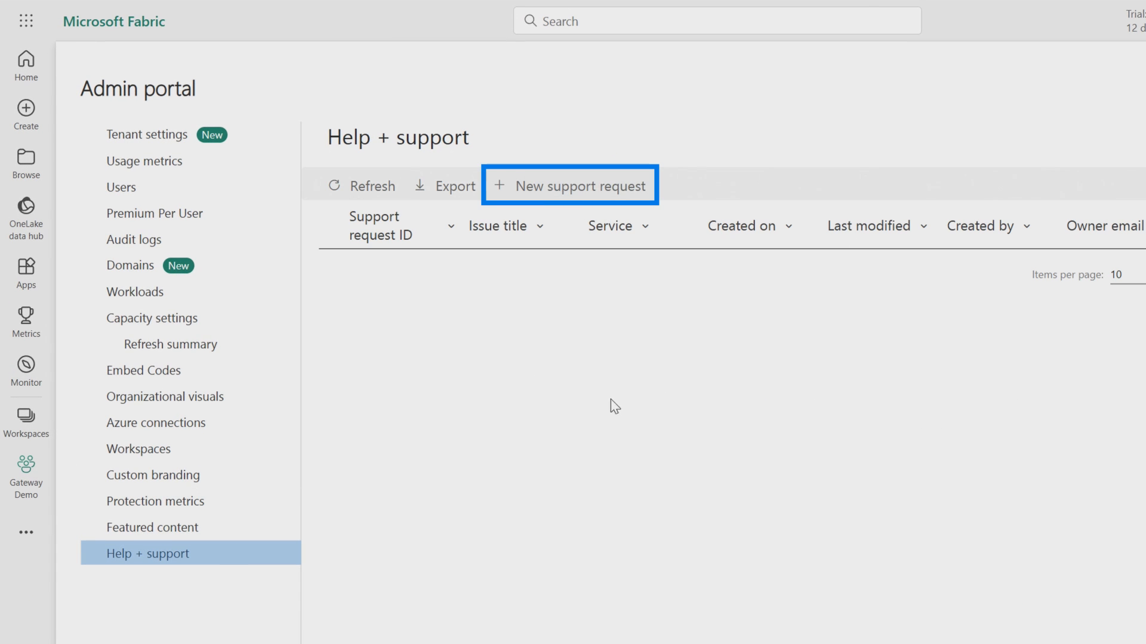
mouse_move(537, 446)
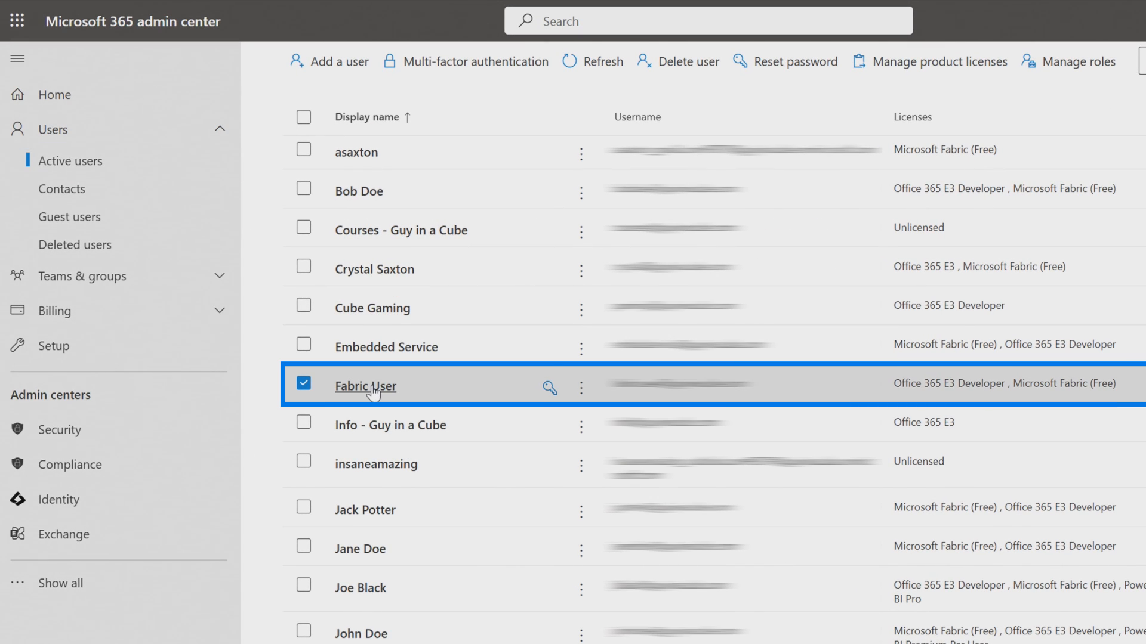
- Bring up the Manage admin roles panel for the Fabric User account from Active users
left_click(364, 385)
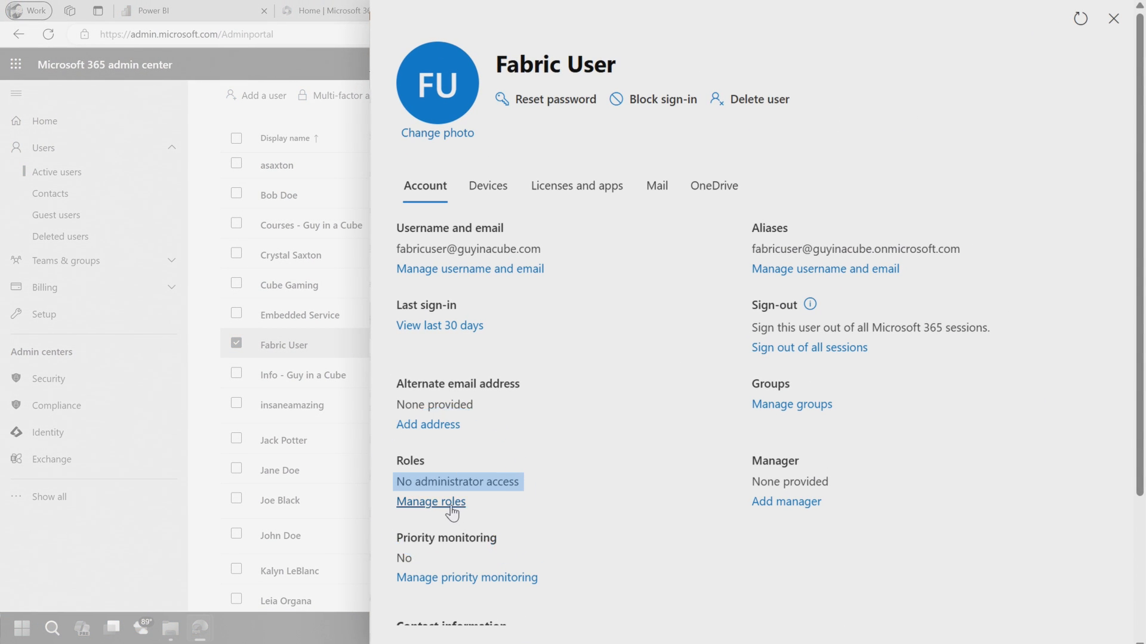
left_click(431, 503)
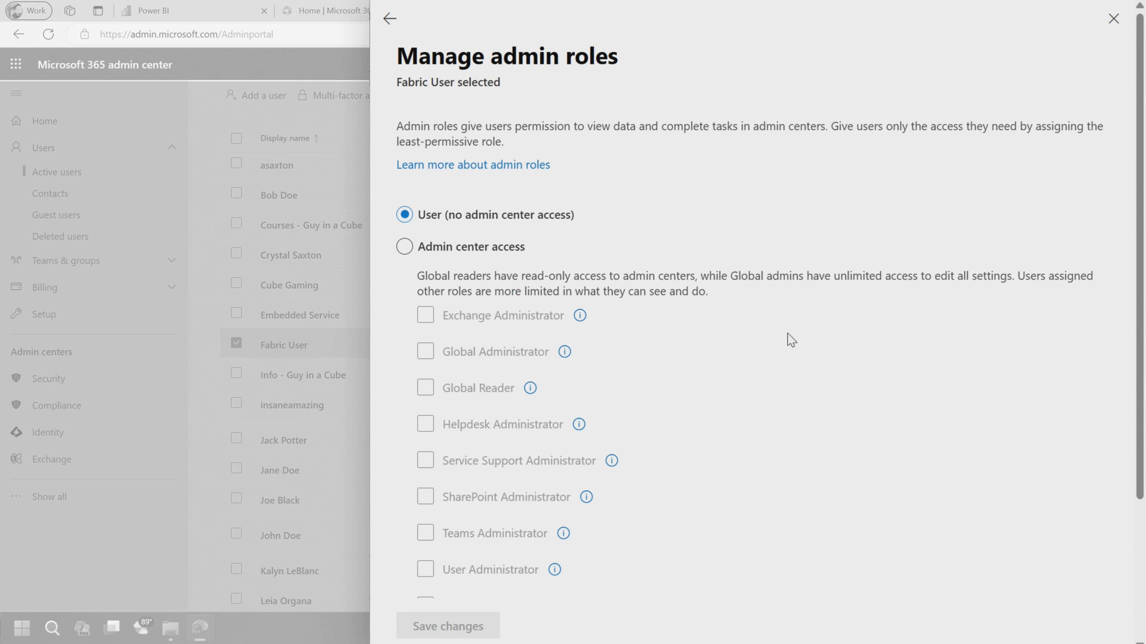
- Toggle Admin center access and Global Administrator on and off, expand all roles by category, then return to Power BI home
left_click(405, 247)
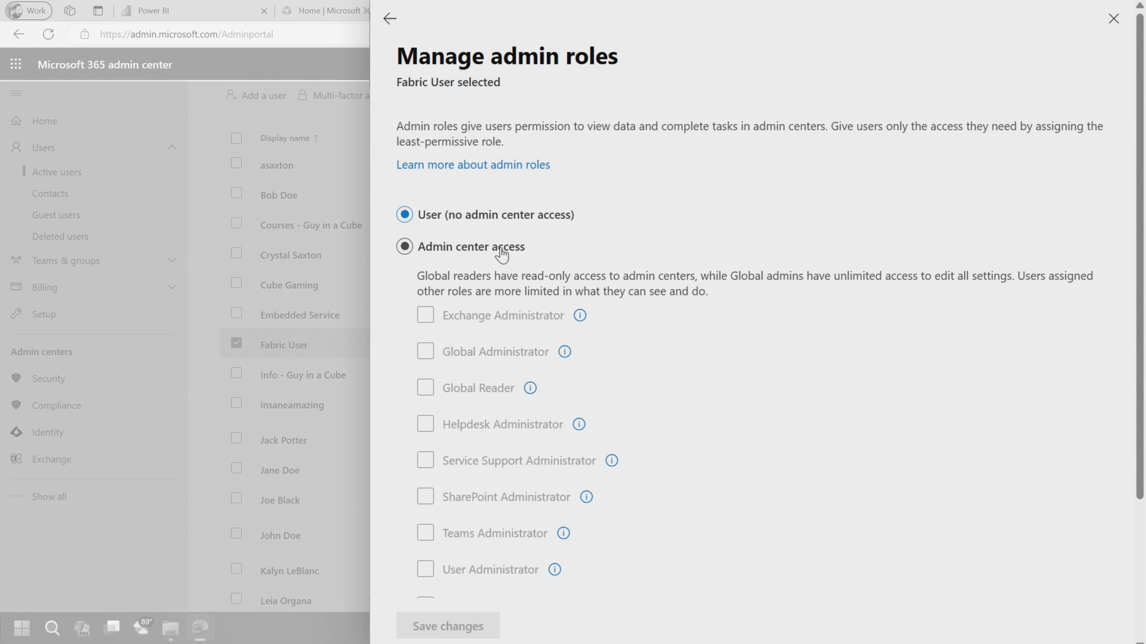
left_click(405, 245)
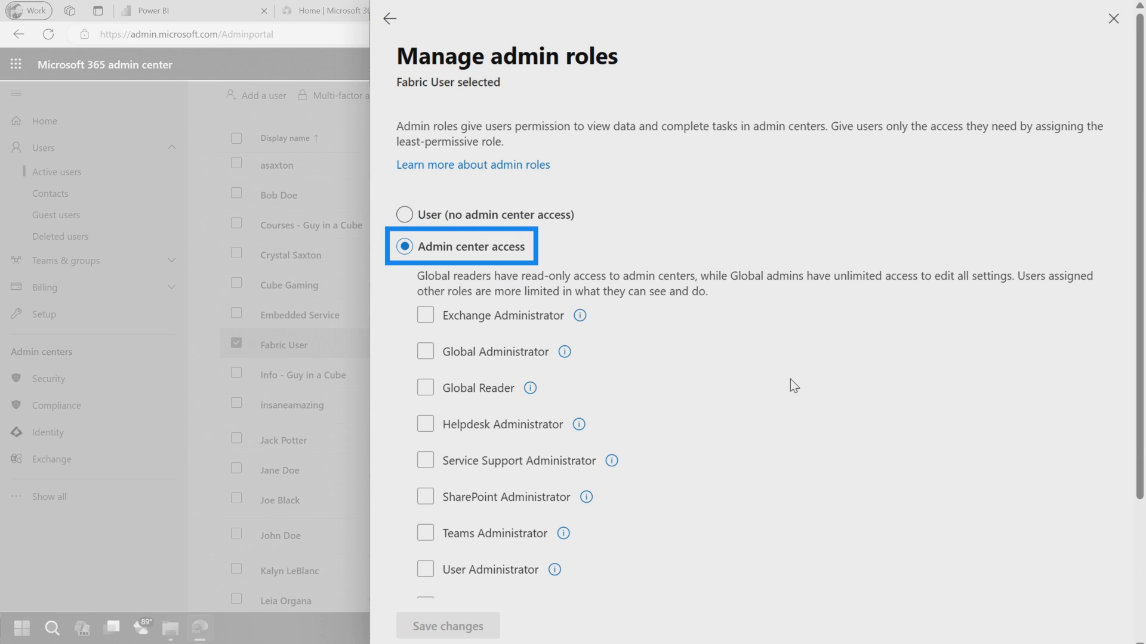
left_click(425, 186)
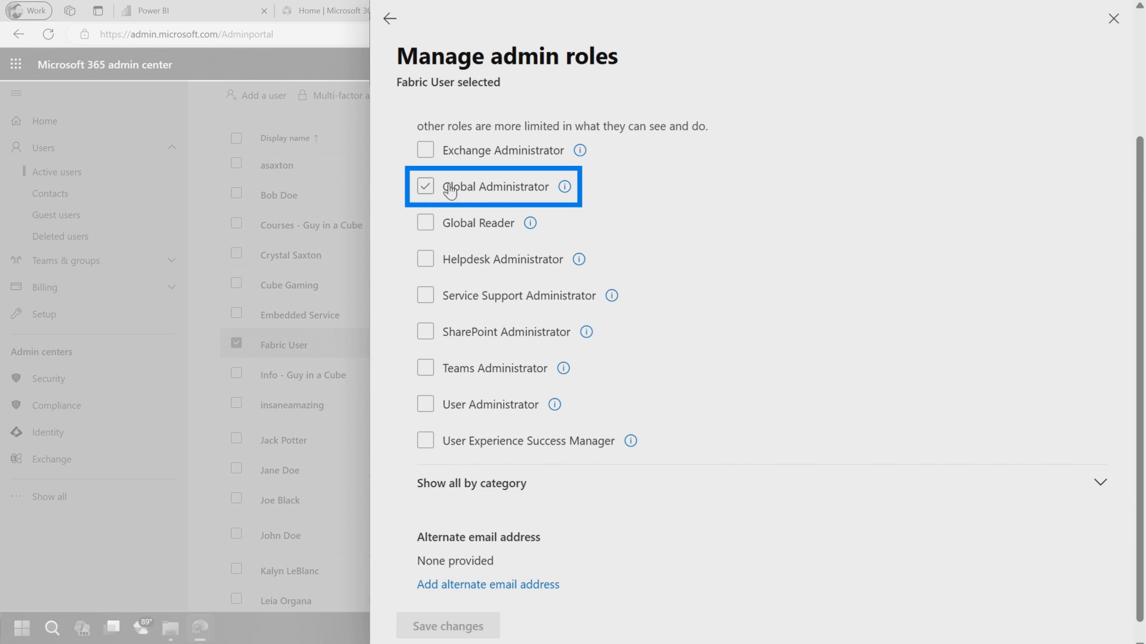
left_click(425, 187)
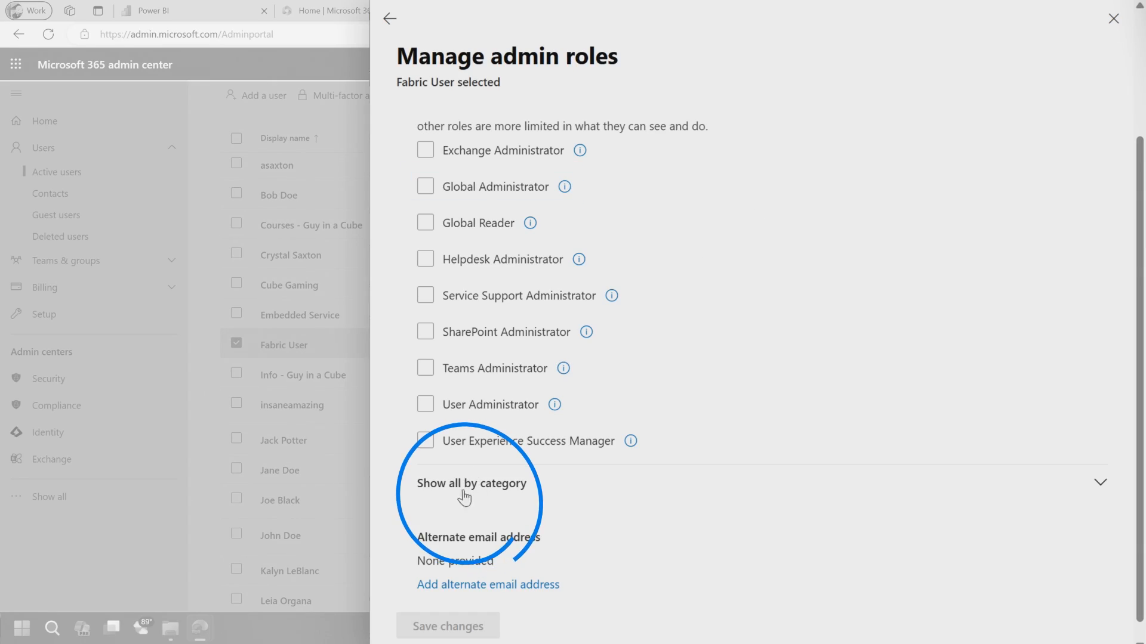
left_click(471, 483)
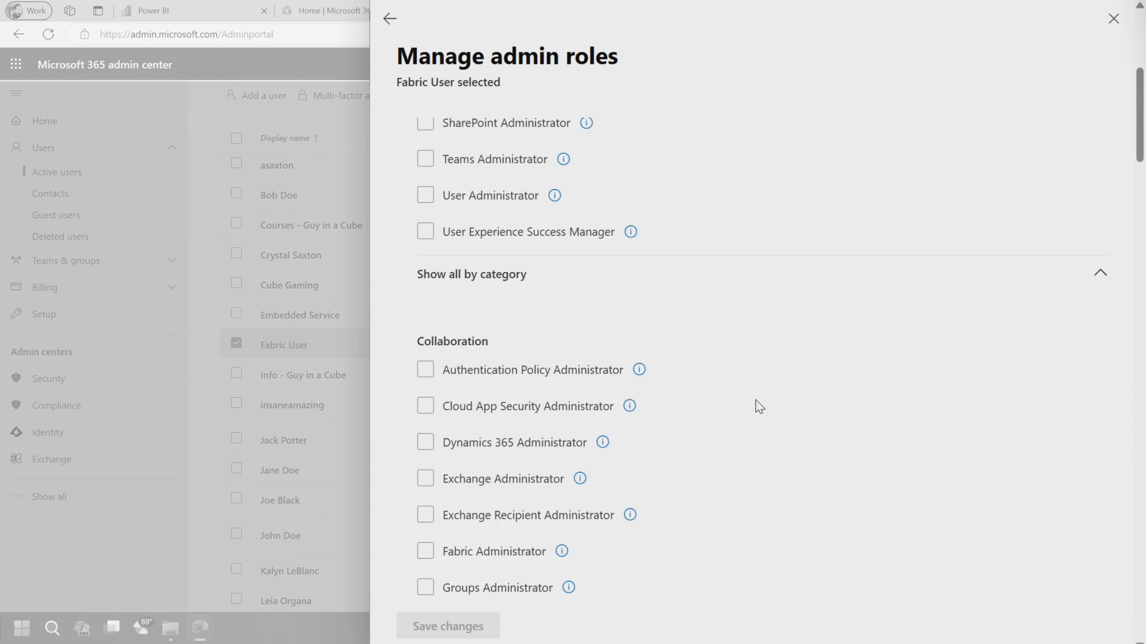
left_click(425, 347)
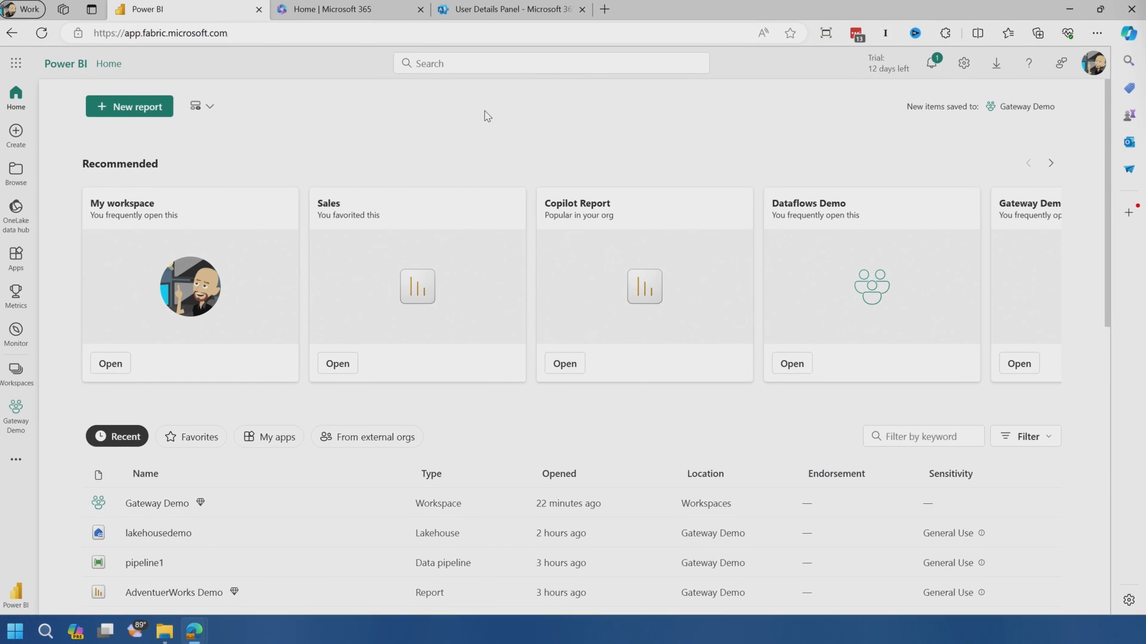
- Reach Manage connections and gateways from the Fabric settings gear
left_click(963, 63)
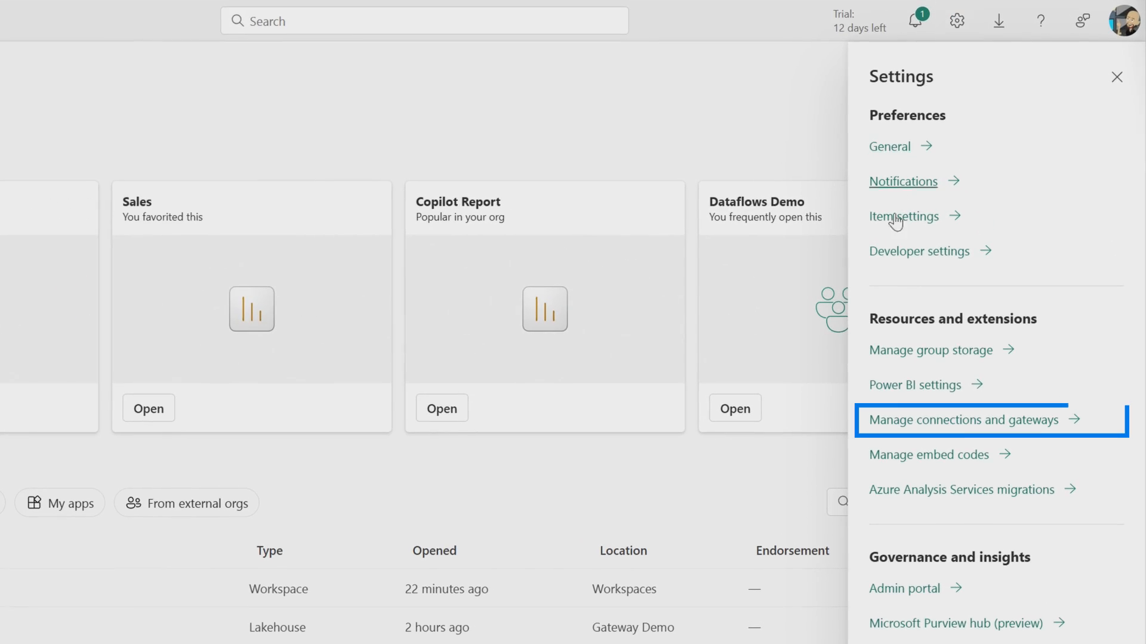
left_click(961, 419)
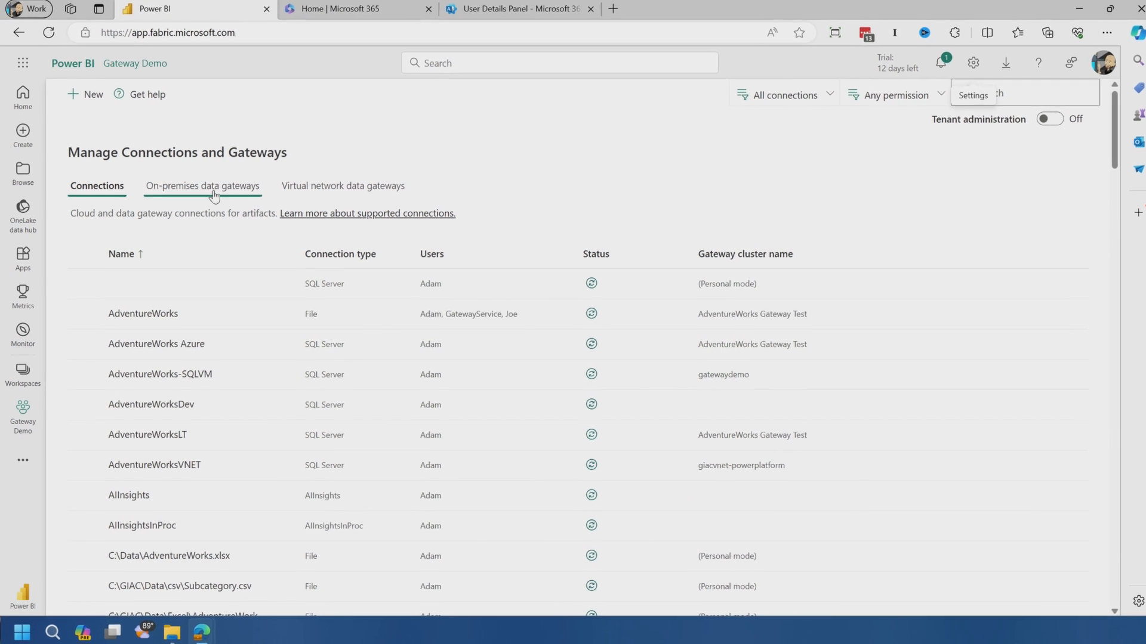
- Switch between the Connections and On-premises data gateways lists, ending on the gateways list
left_click(203, 186)
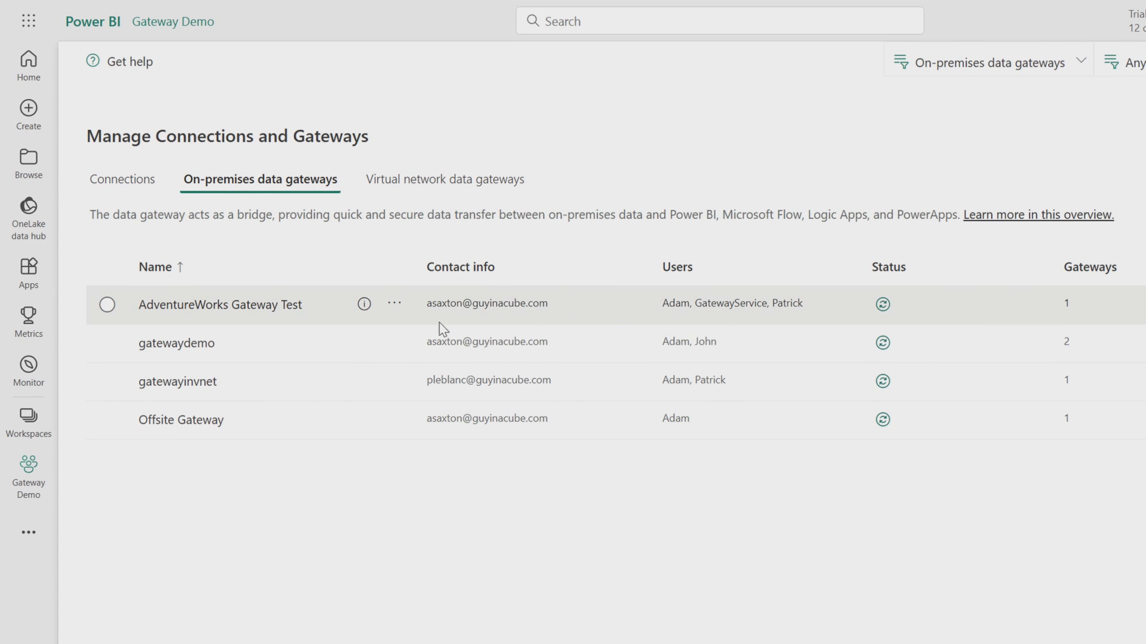
left_click(123, 179)
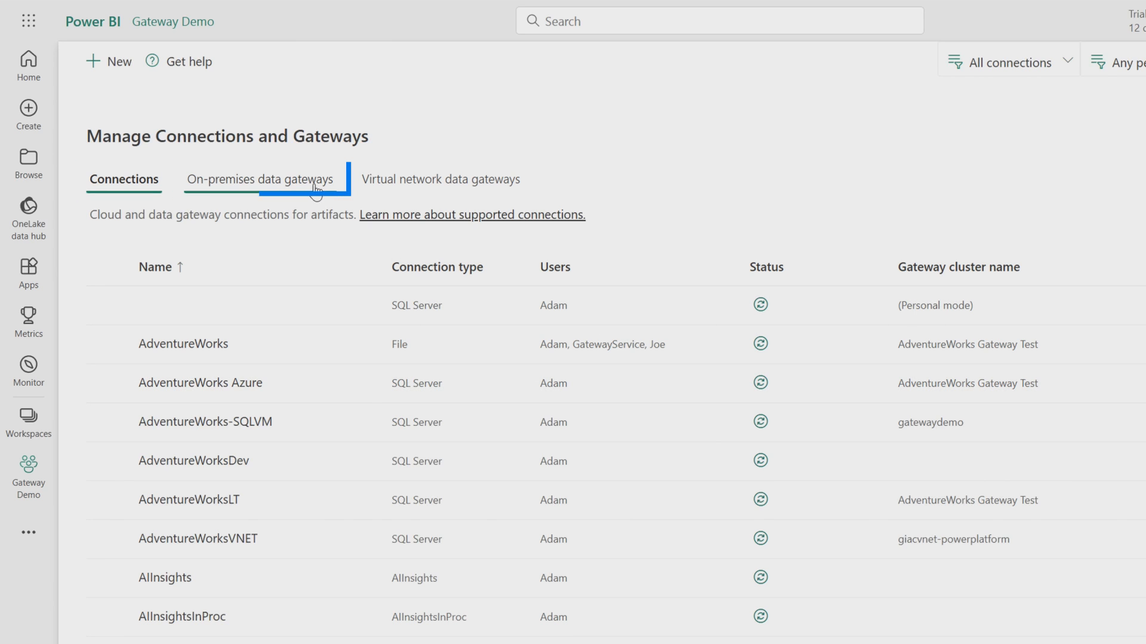
left_click(259, 180)
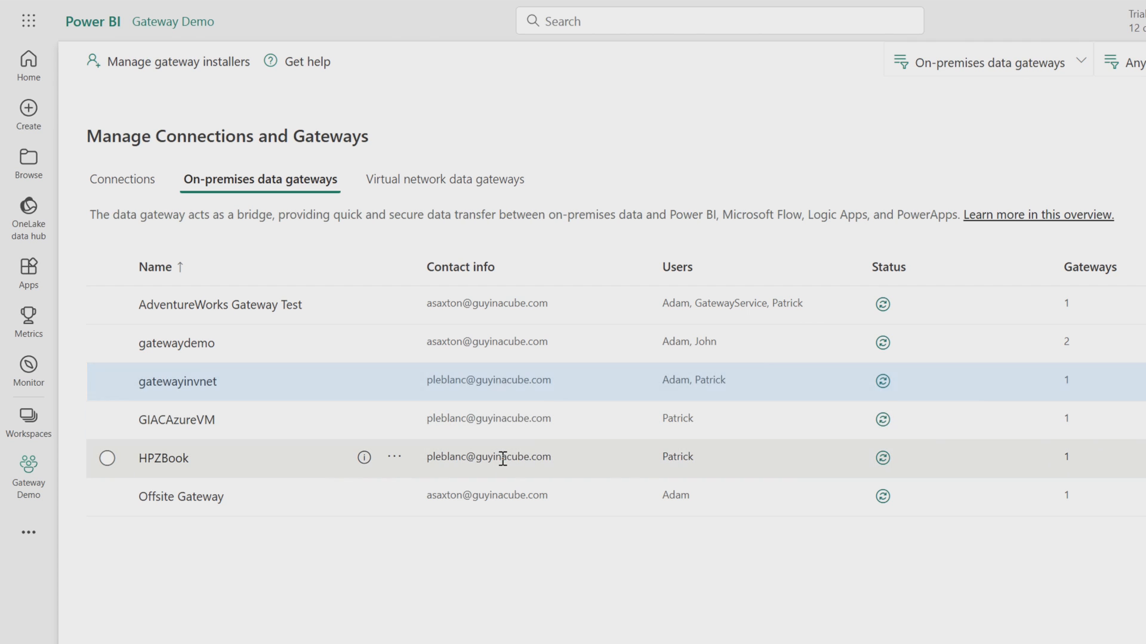
mouse_move(501, 457)
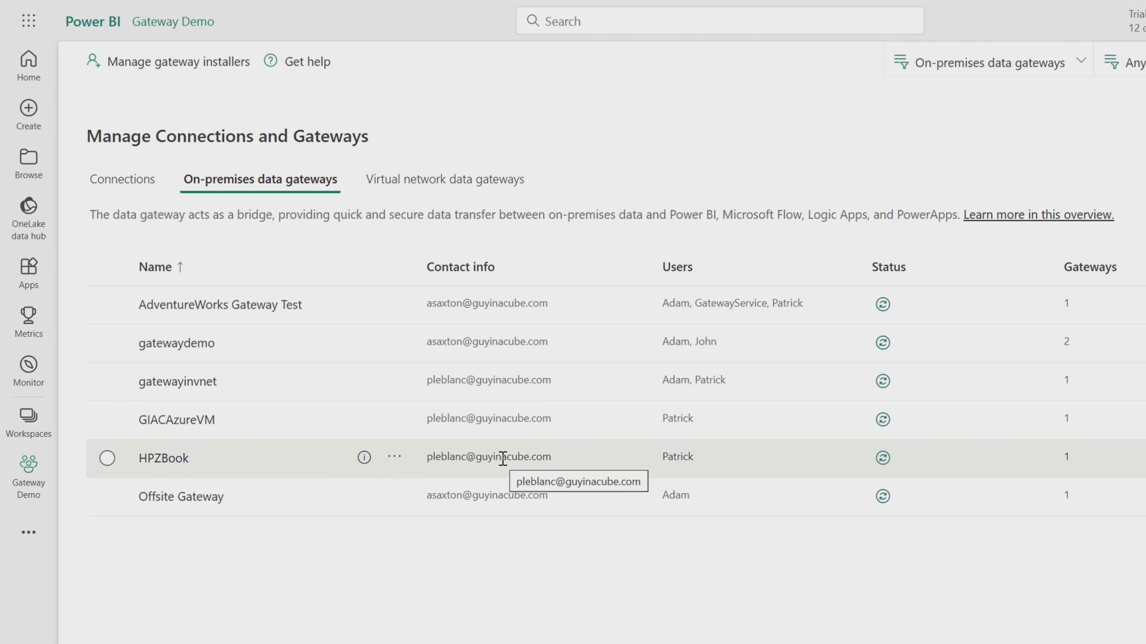